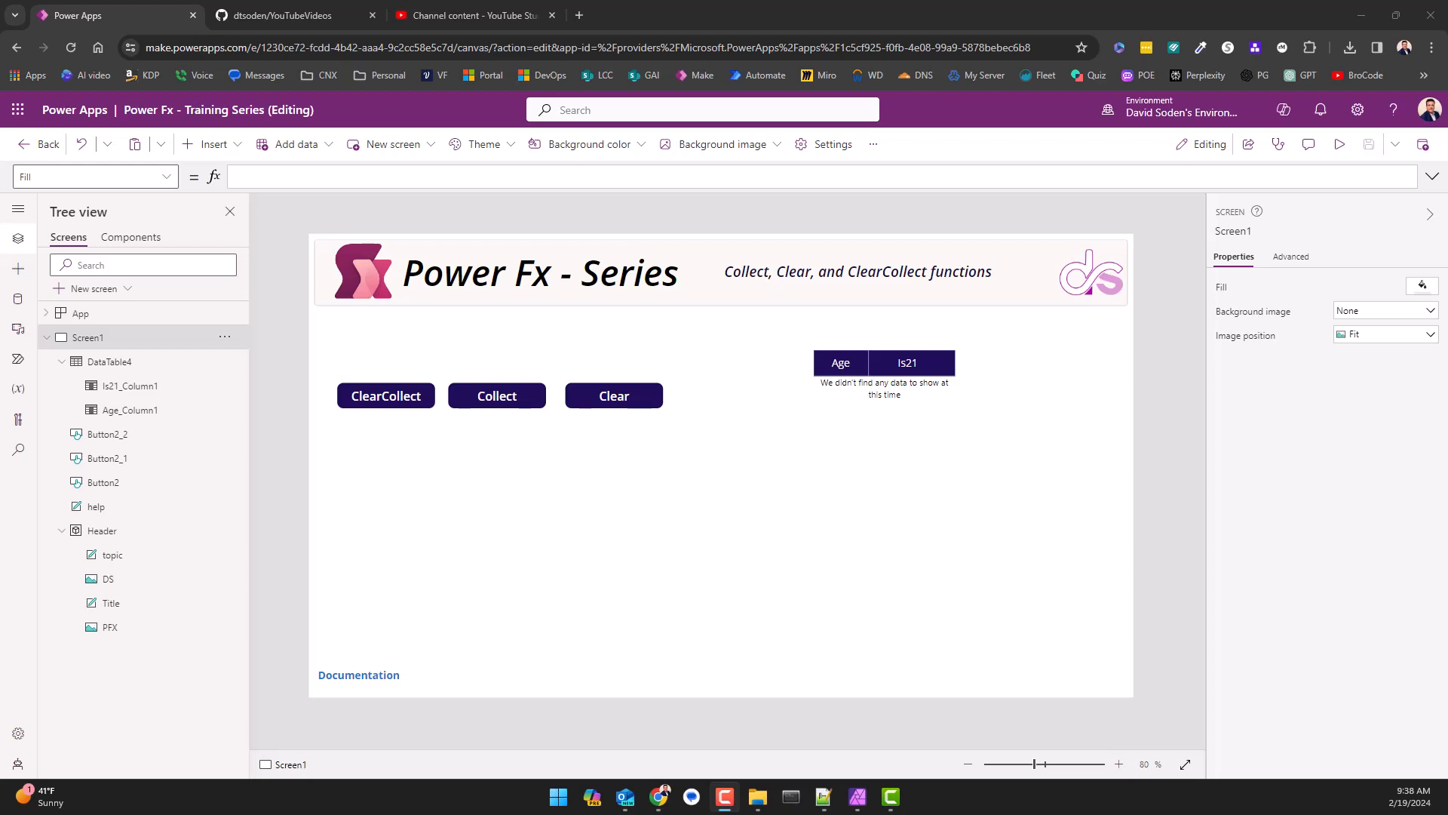
mouse_move(388, 420)
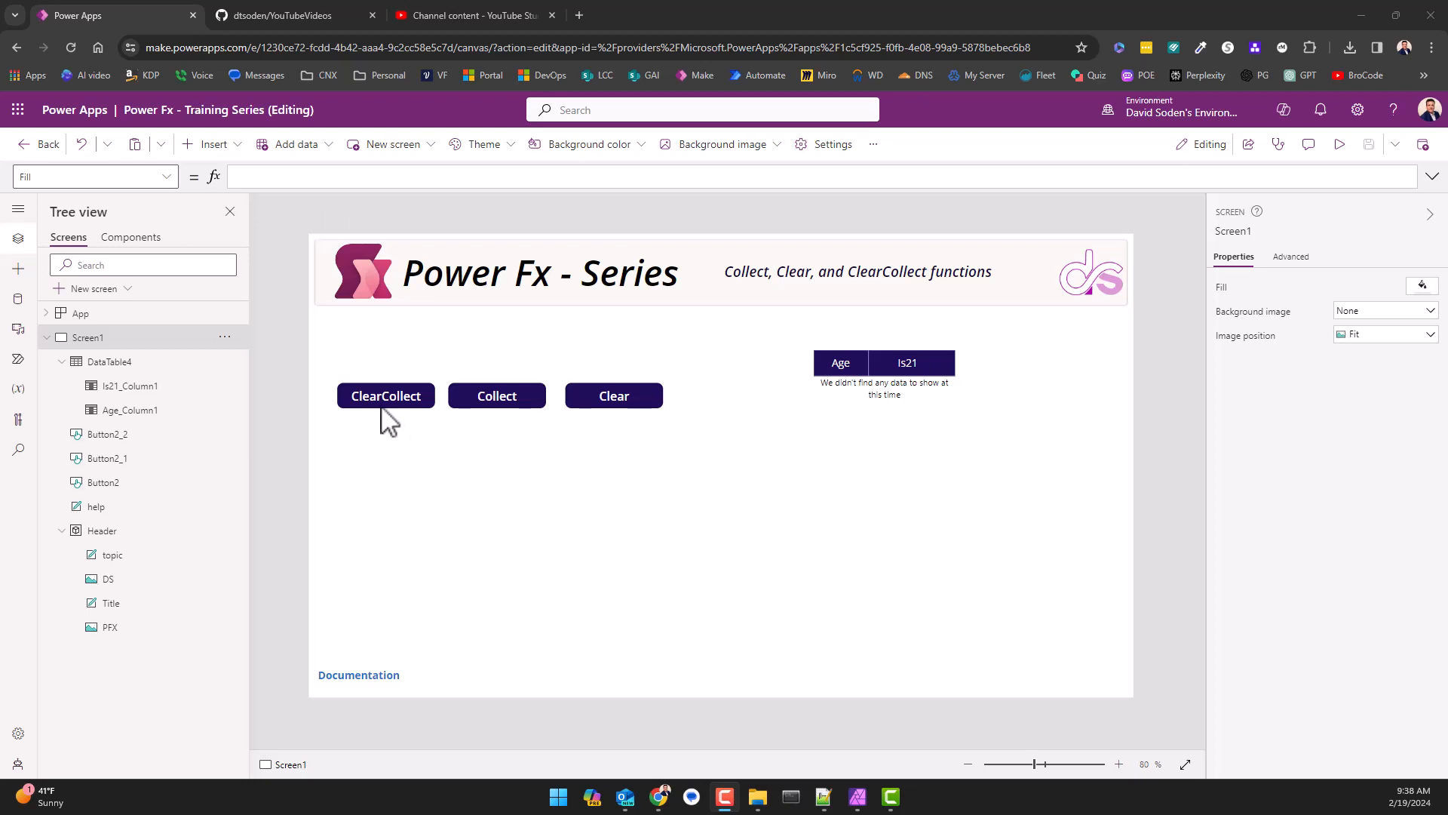
mouse_move(444, 416)
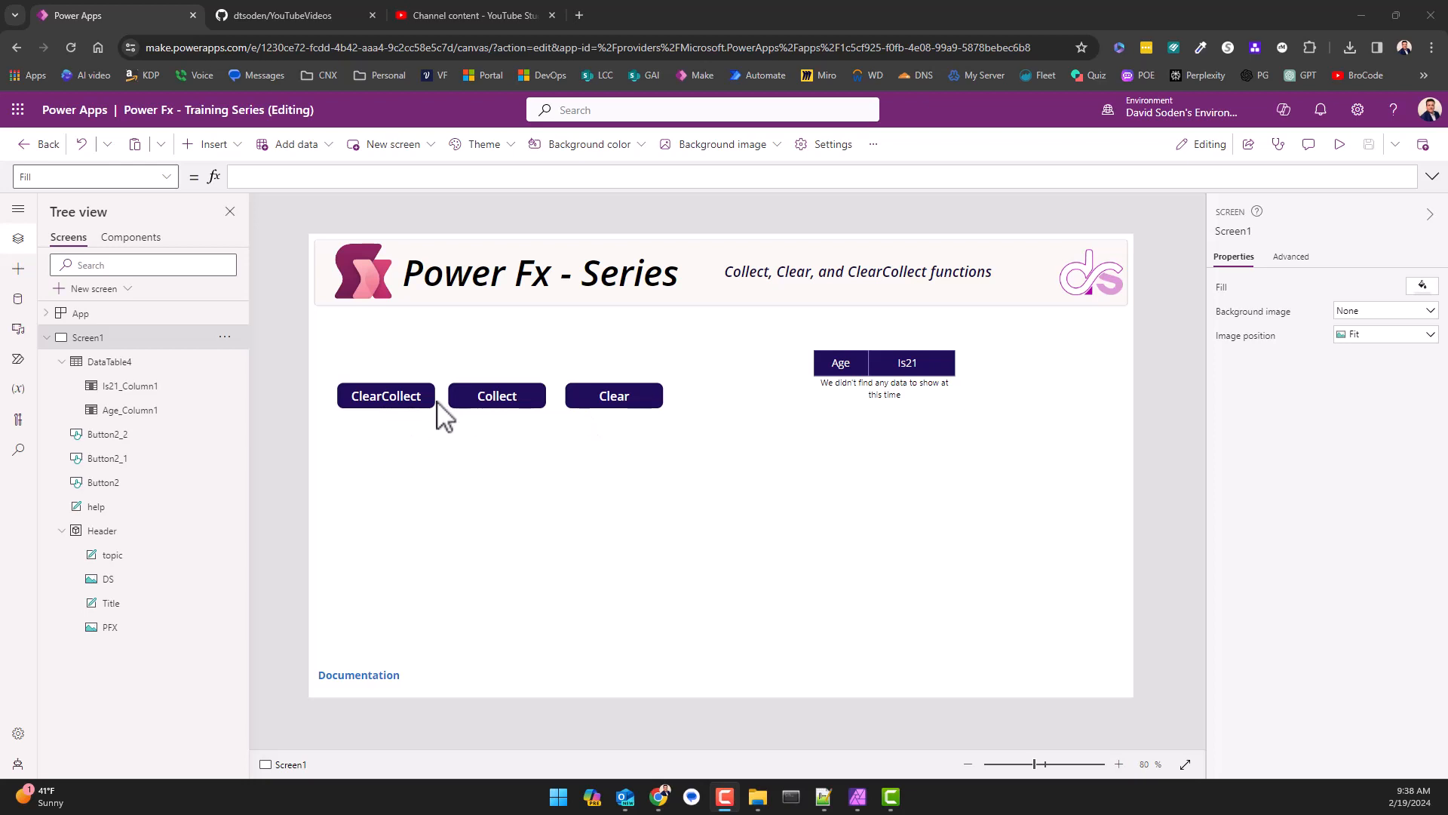
mouse_move(613, 407)
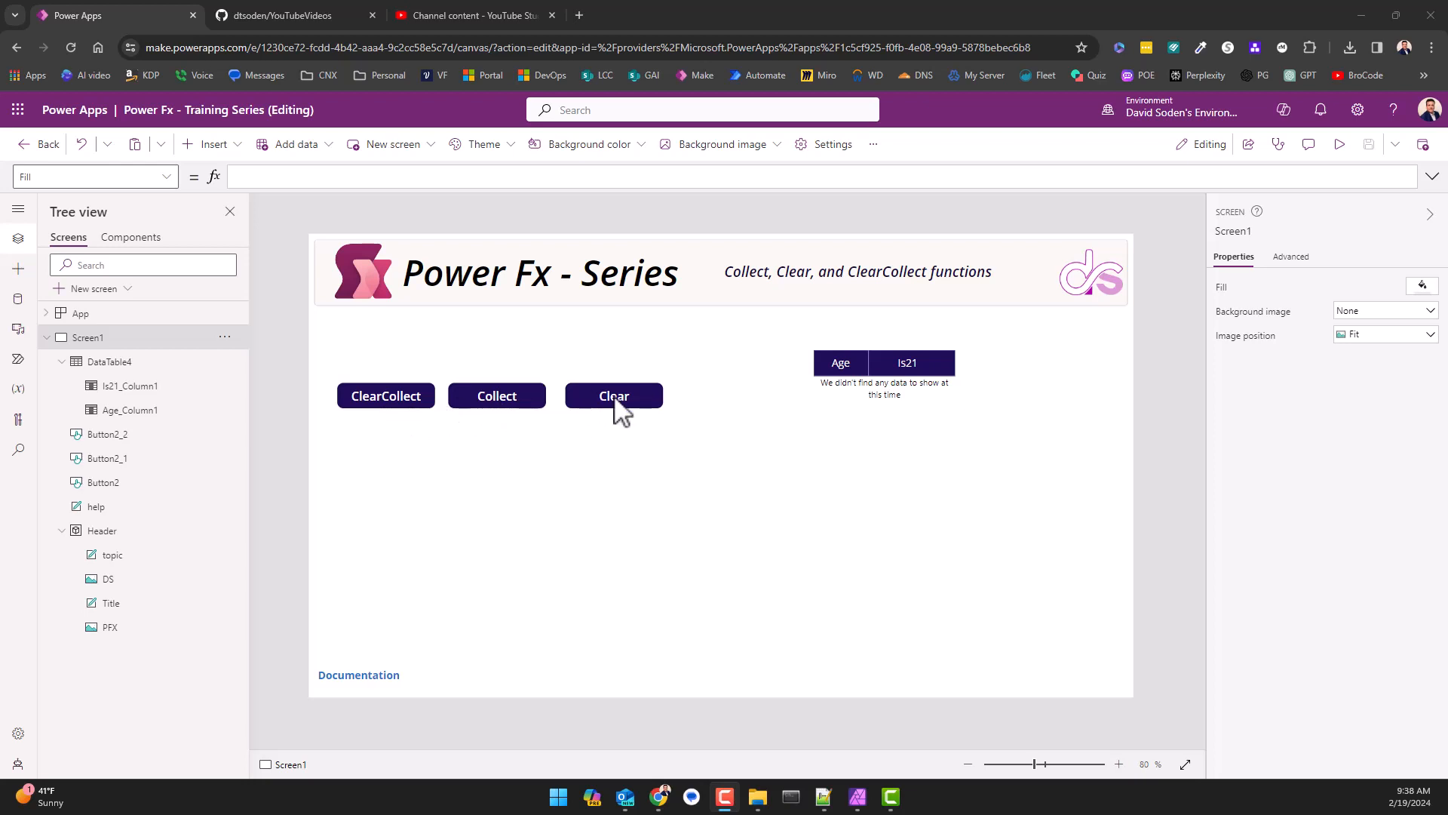
mouse_move(613, 396)
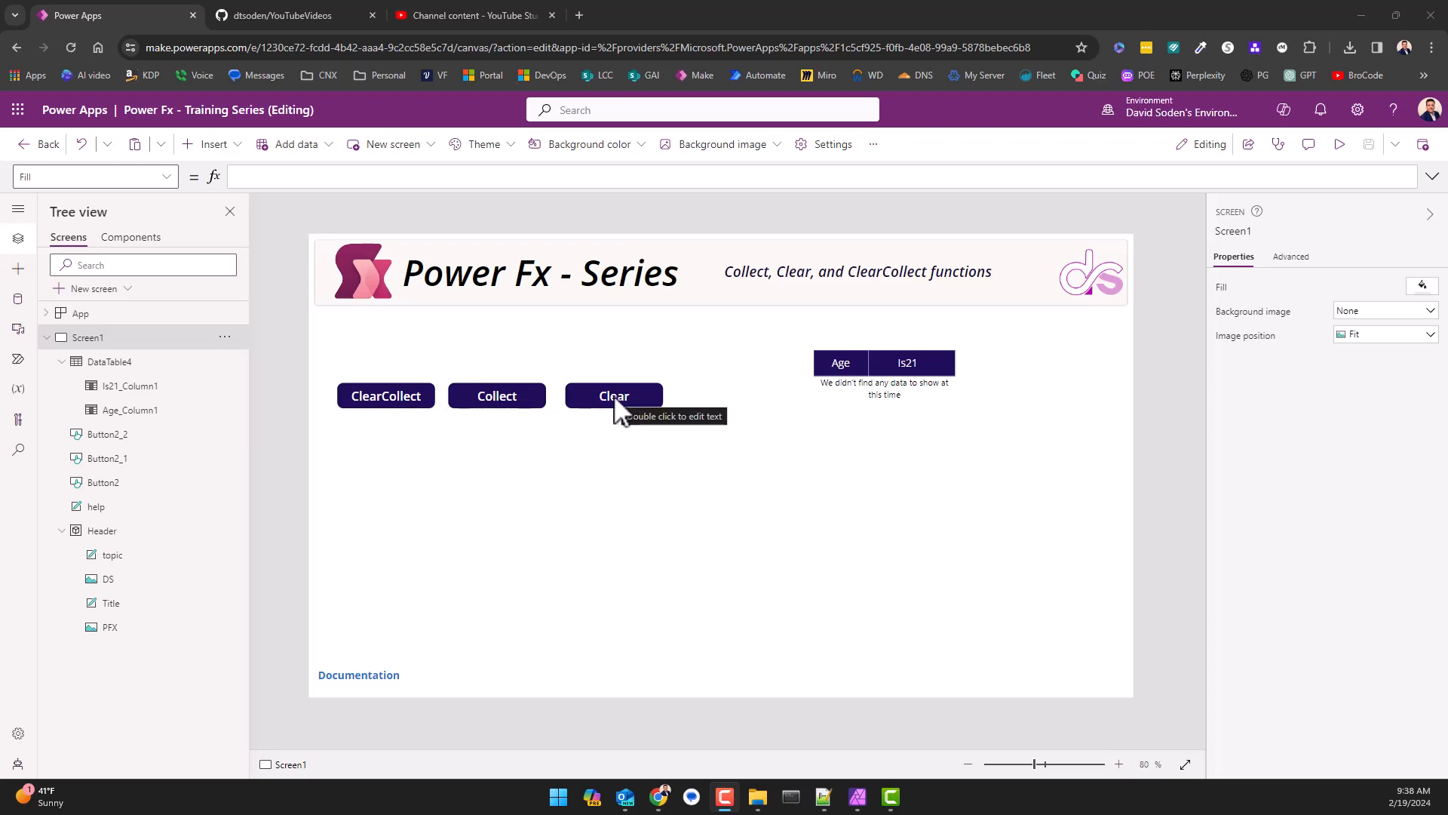
mouse_move(864, 488)
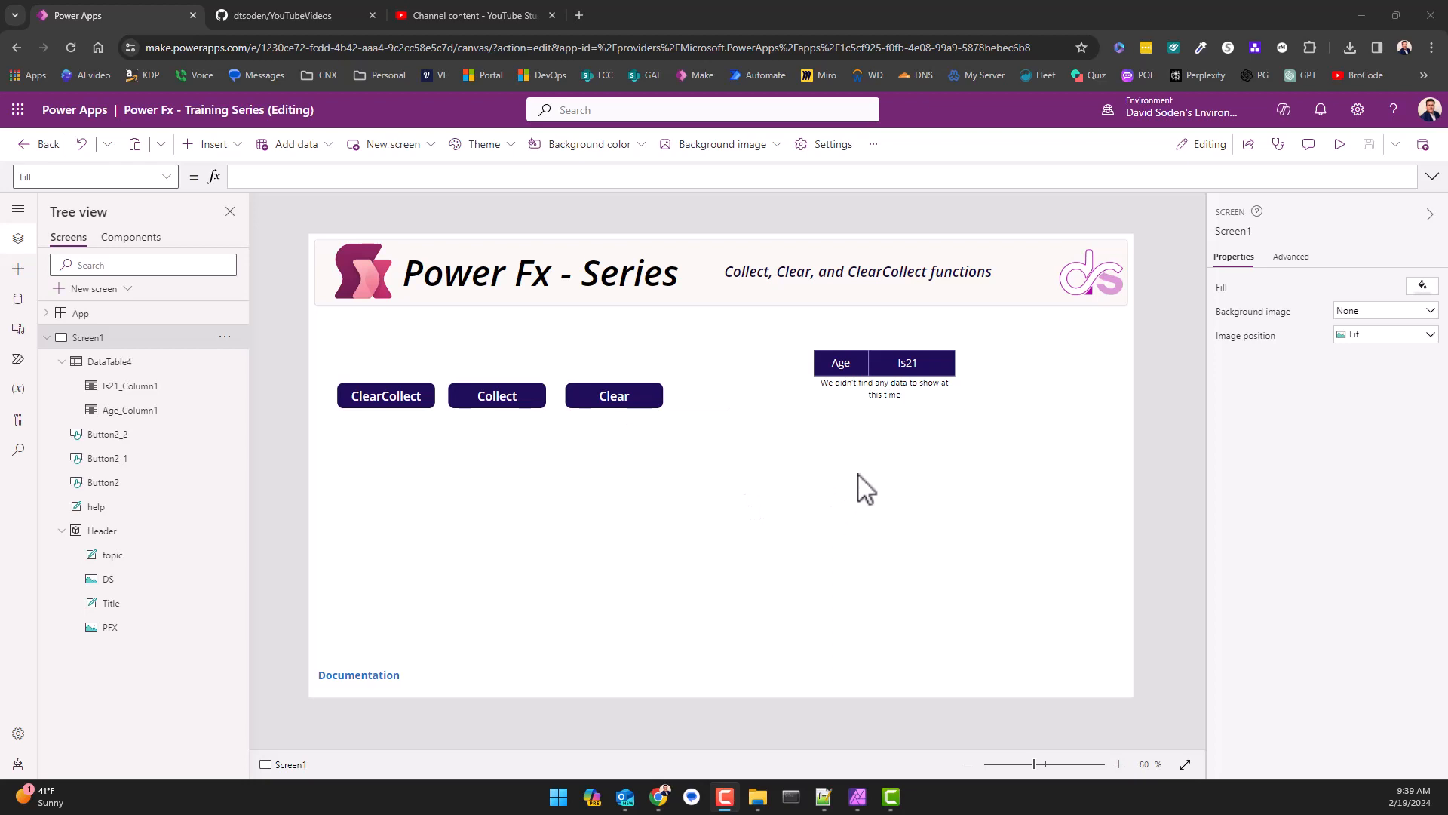
mouse_move(848, 461)
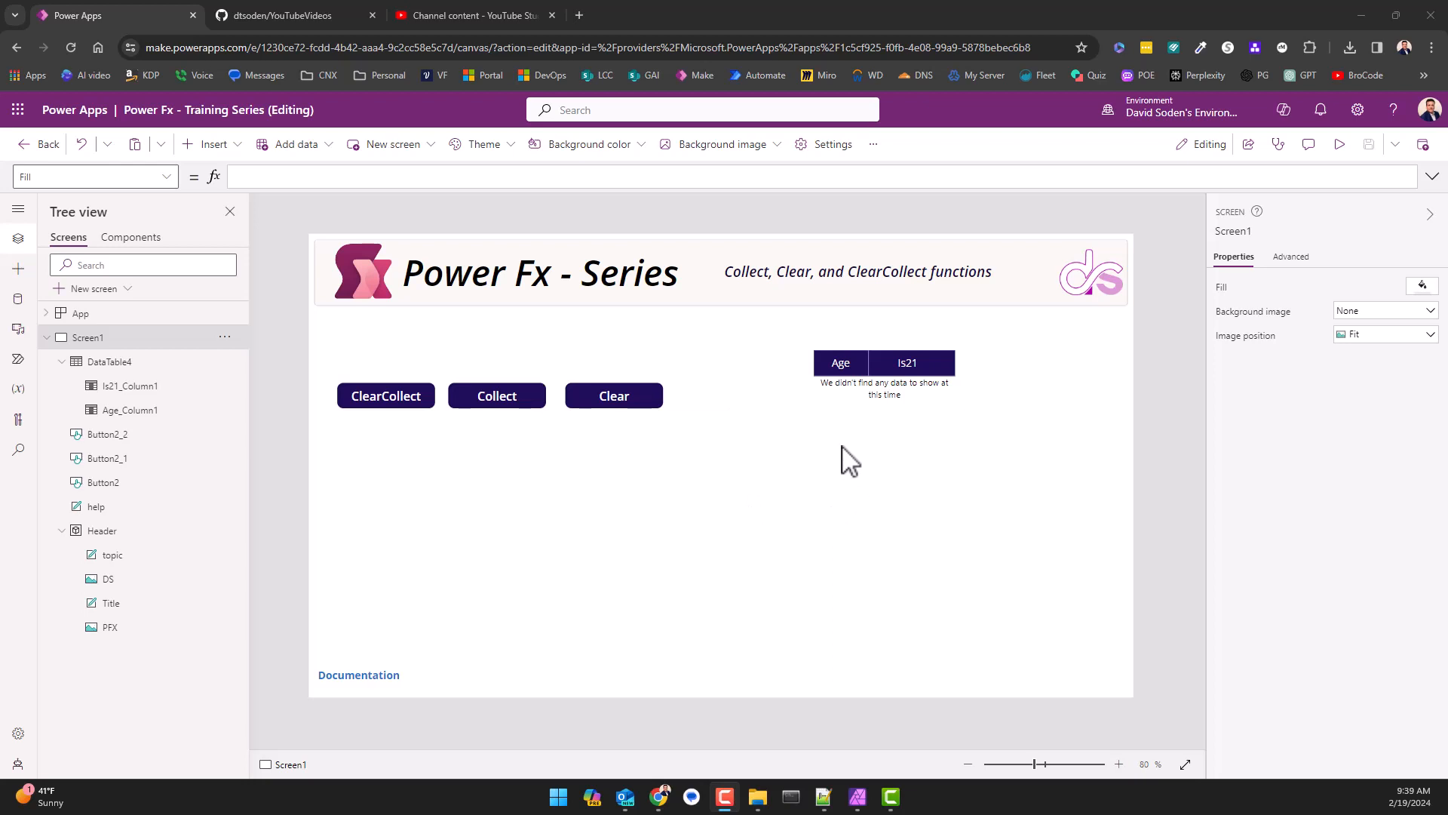
mouse_move(852, 406)
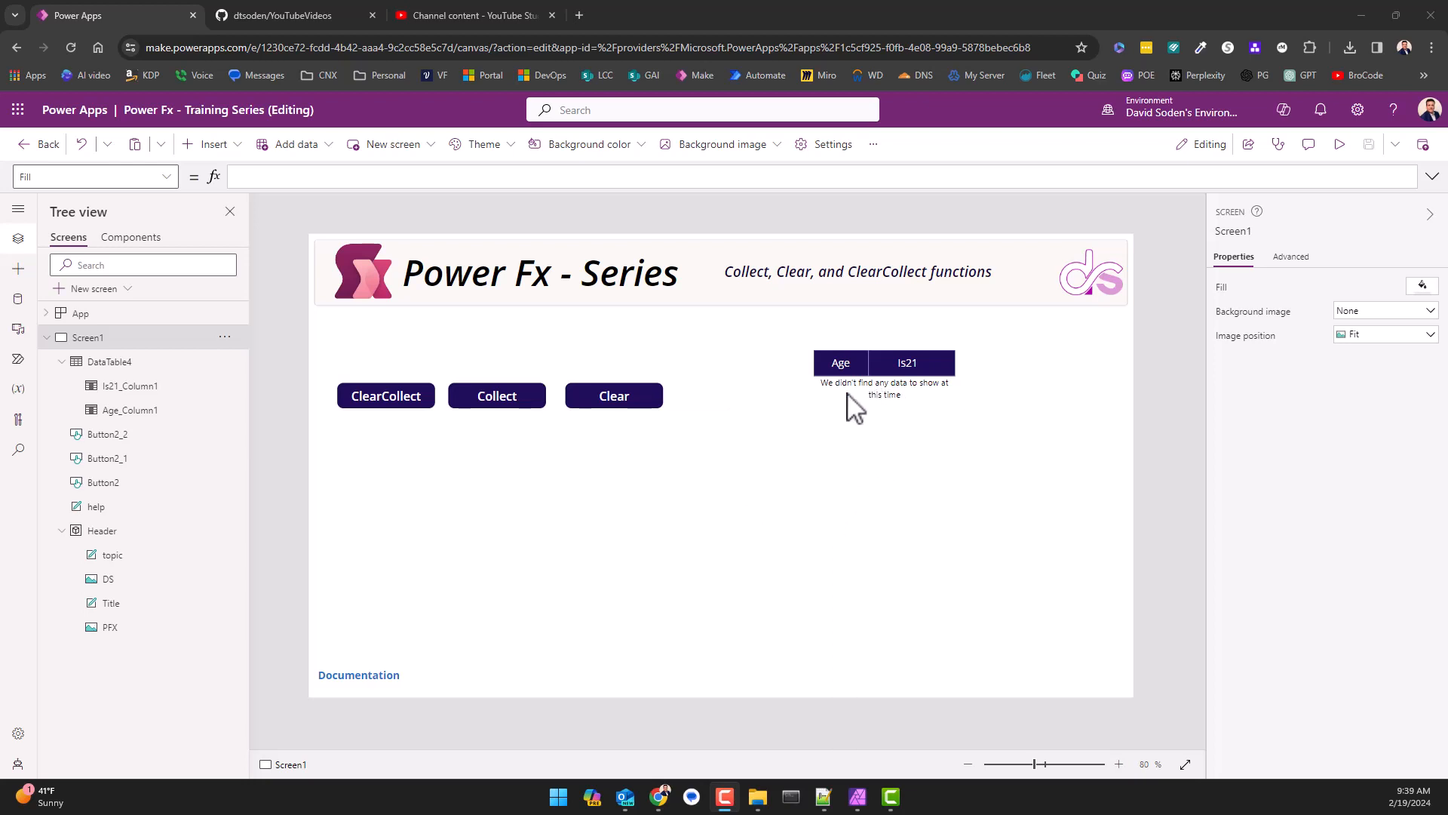
mouse_move(890, 485)
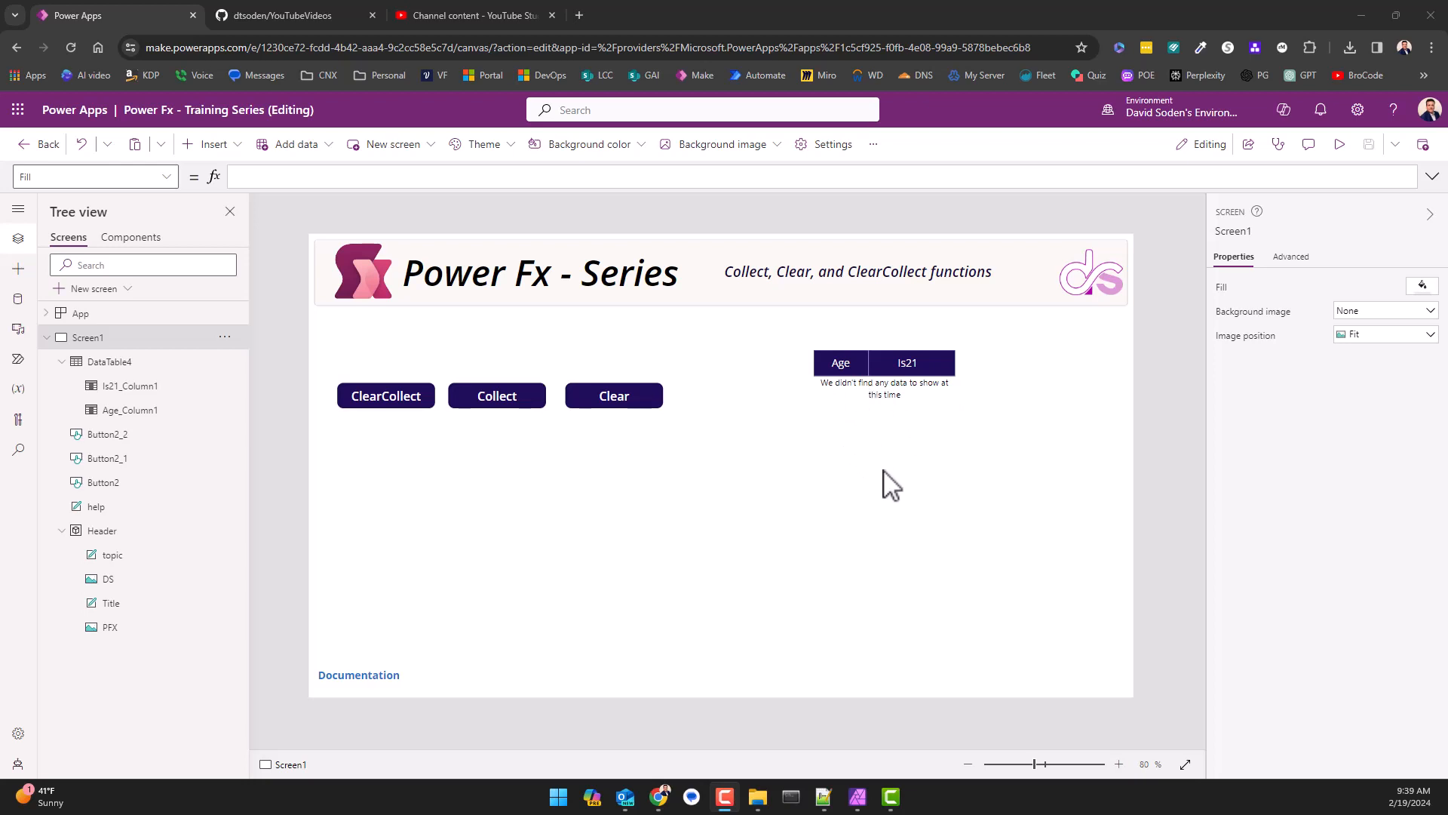
mouse_move(856, 392)
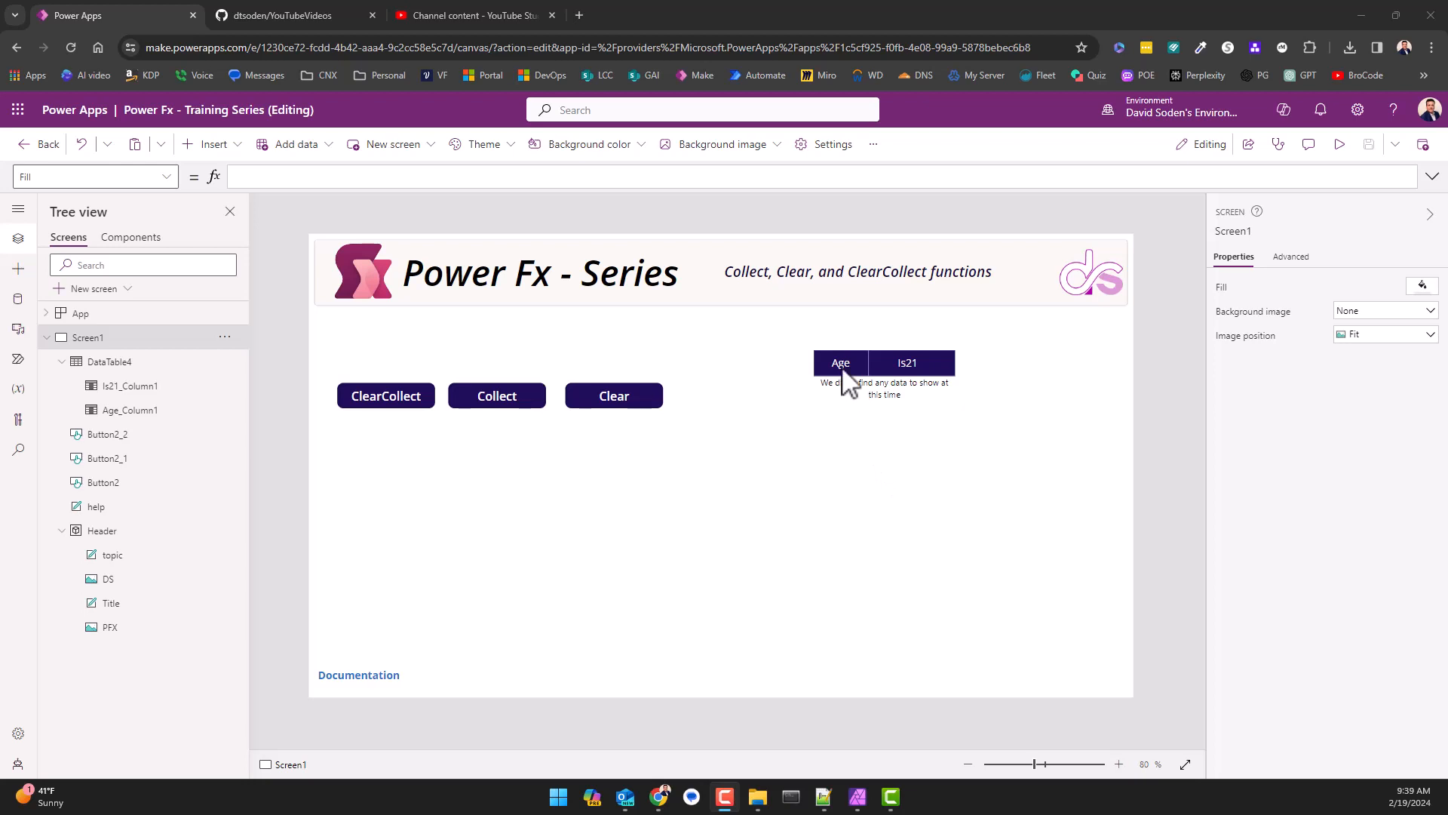
mouse_move(916, 378)
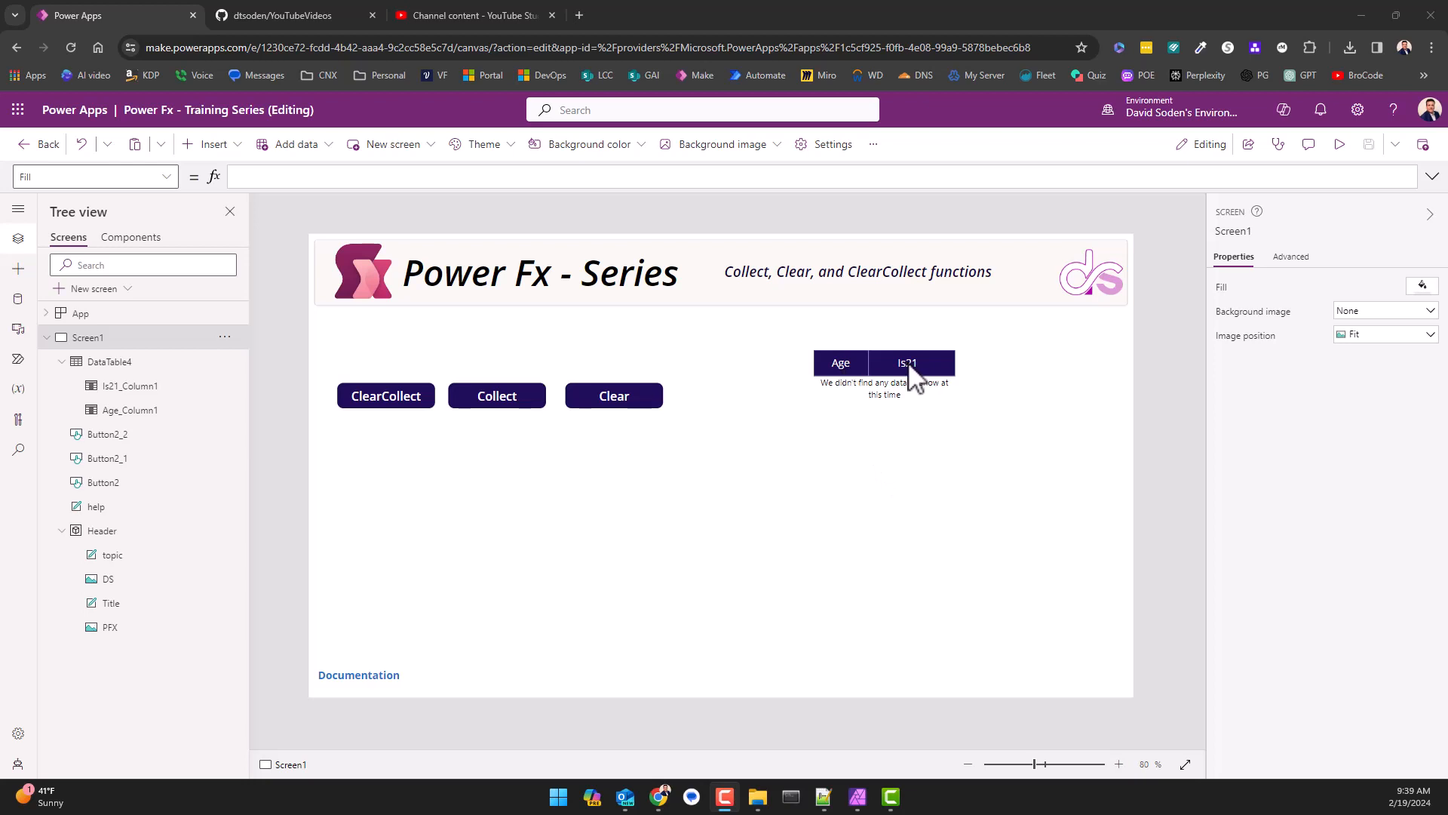
mouse_move(915, 387)
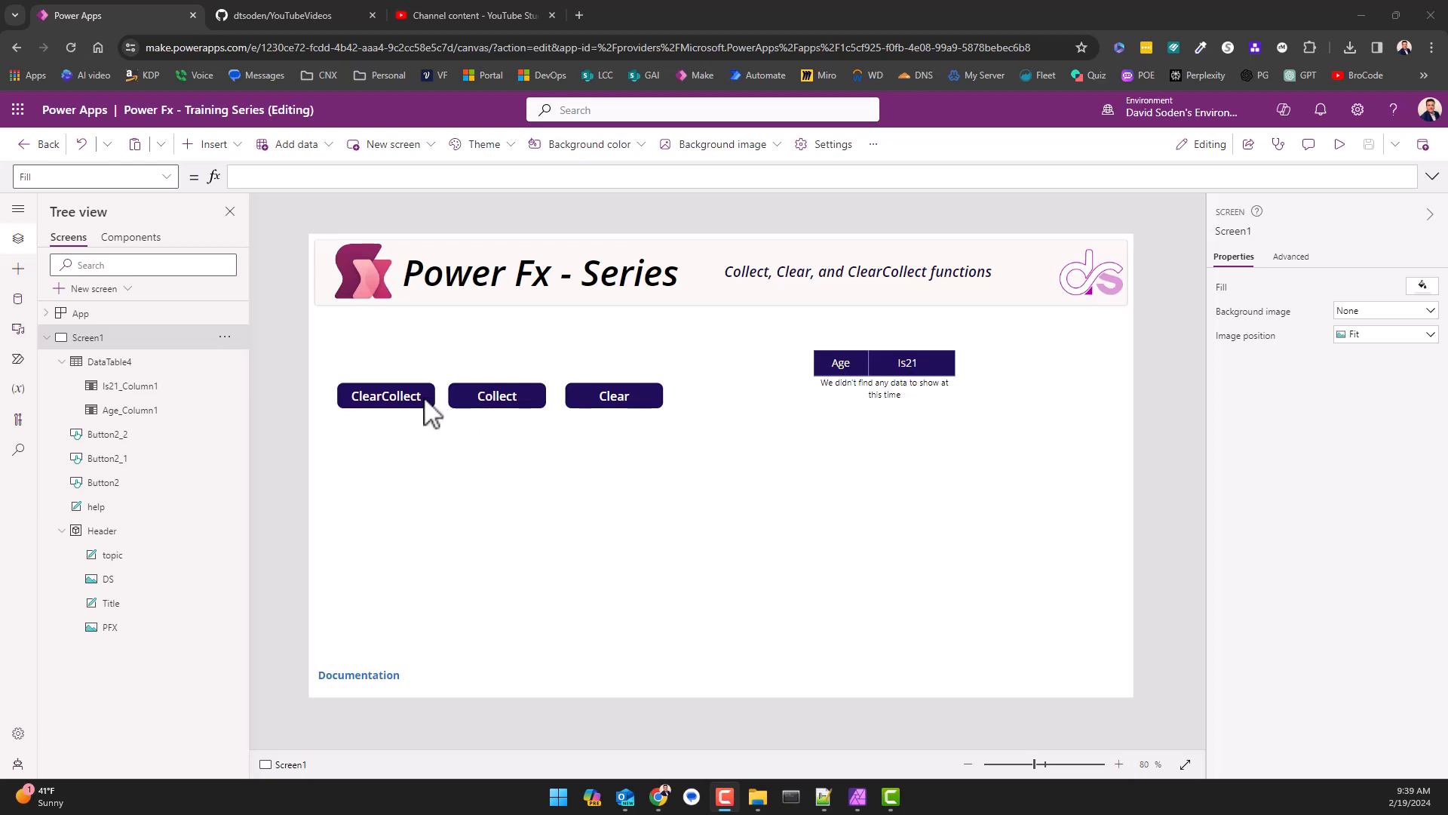
Run the ClearCollect button so the table shows six ages with Is21 true/false values.
left_click(386, 395)
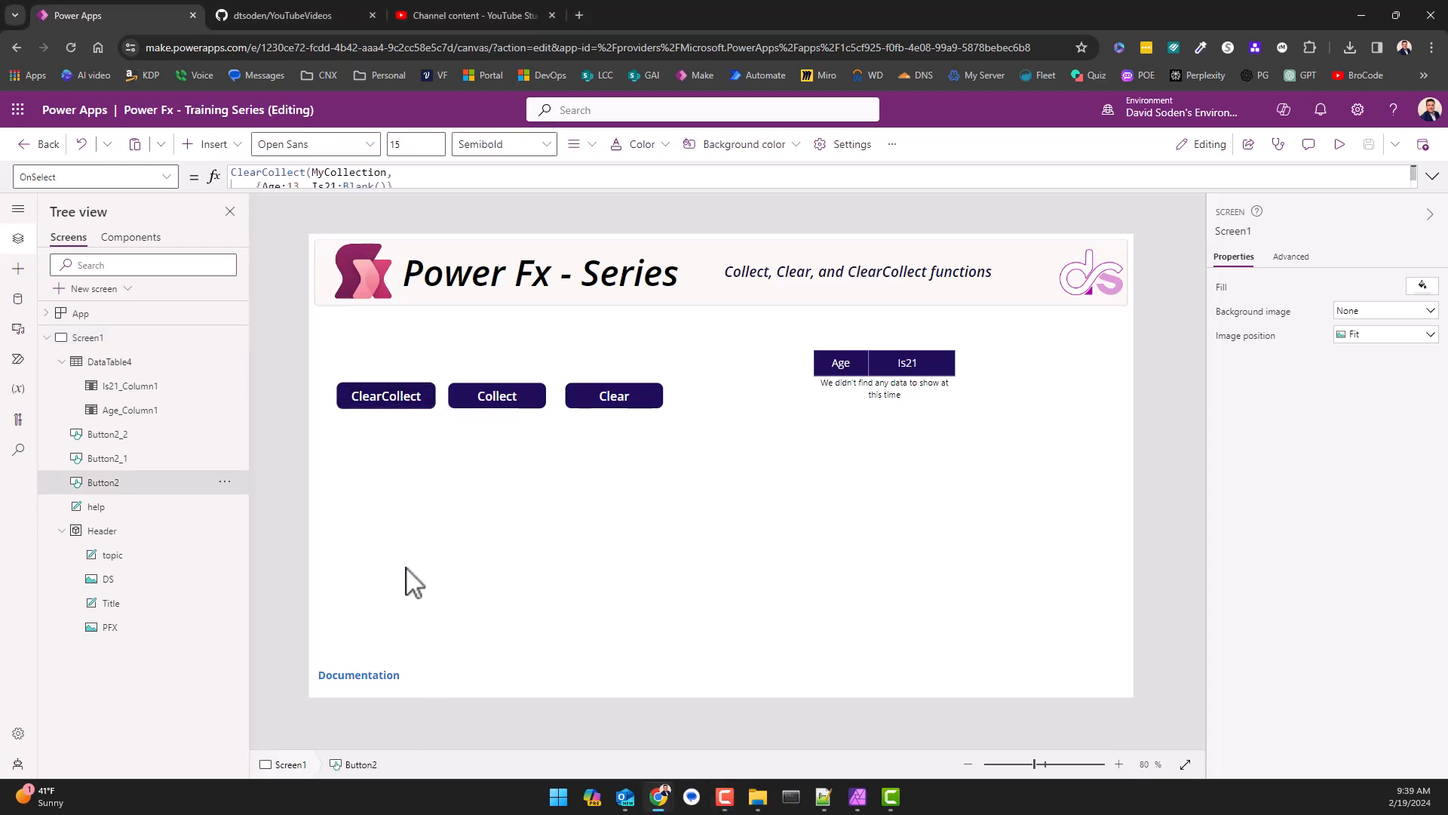
left_click(386, 395)
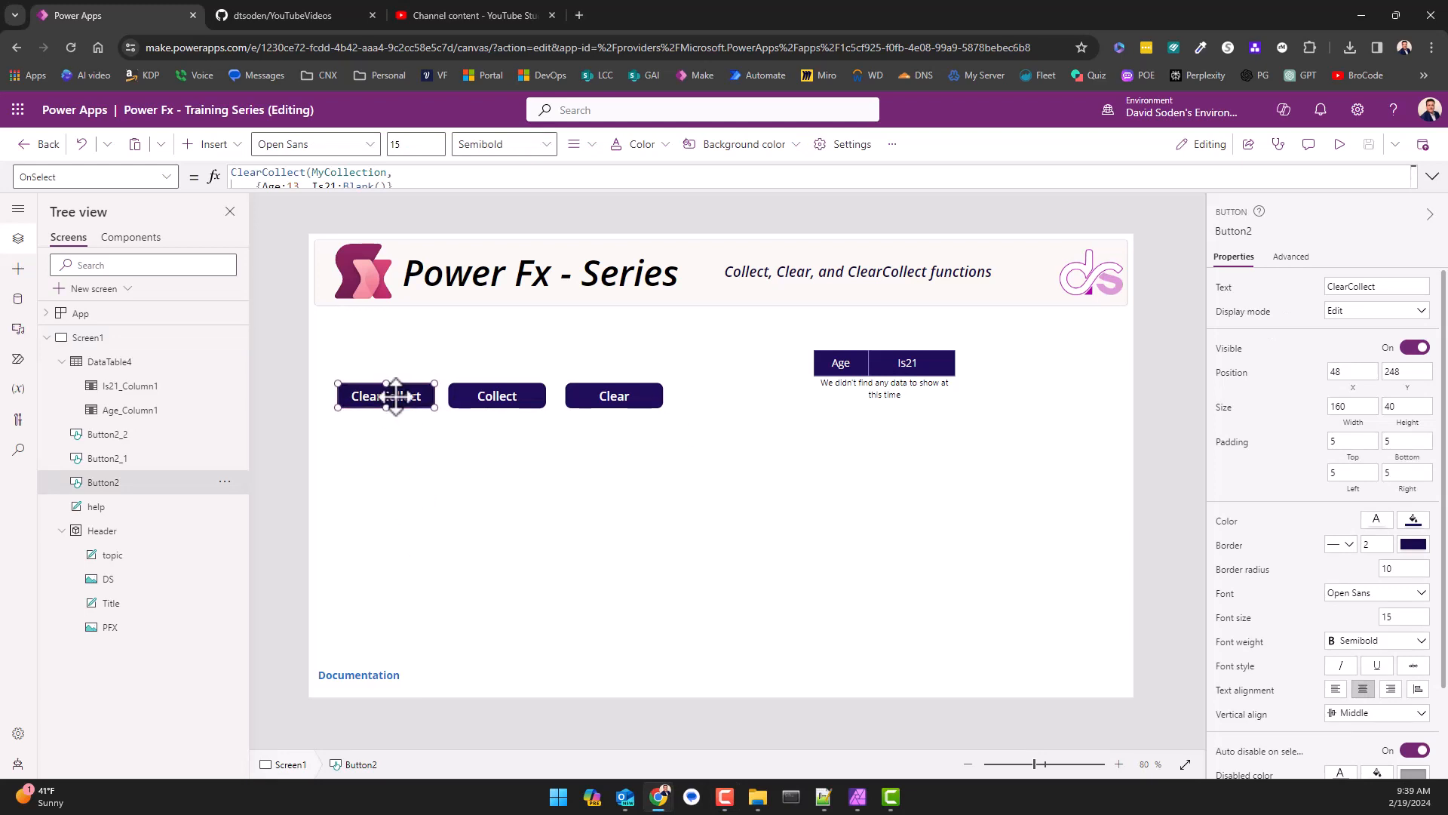
left_click(386, 395)
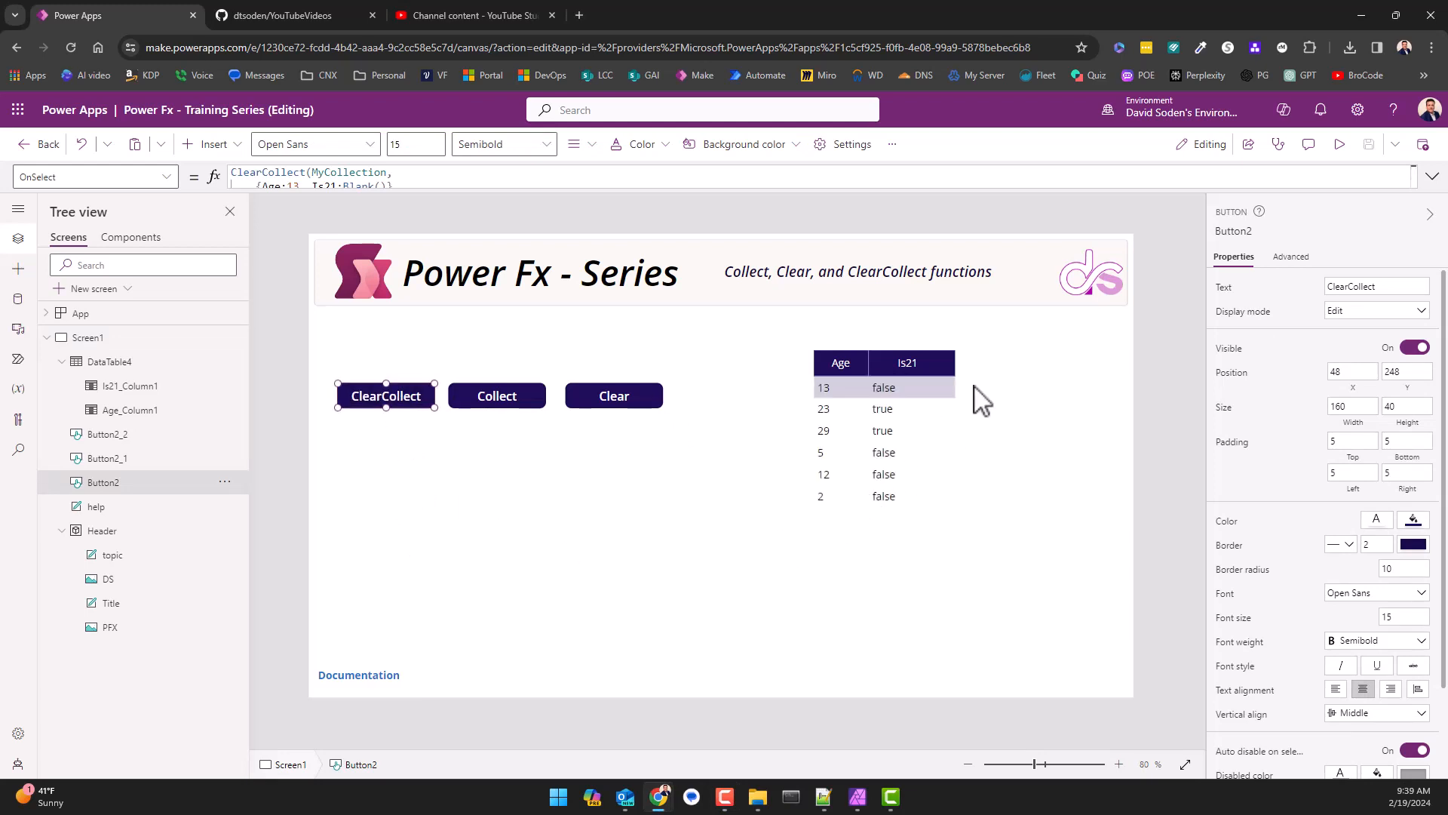
mouse_move(946, 450)
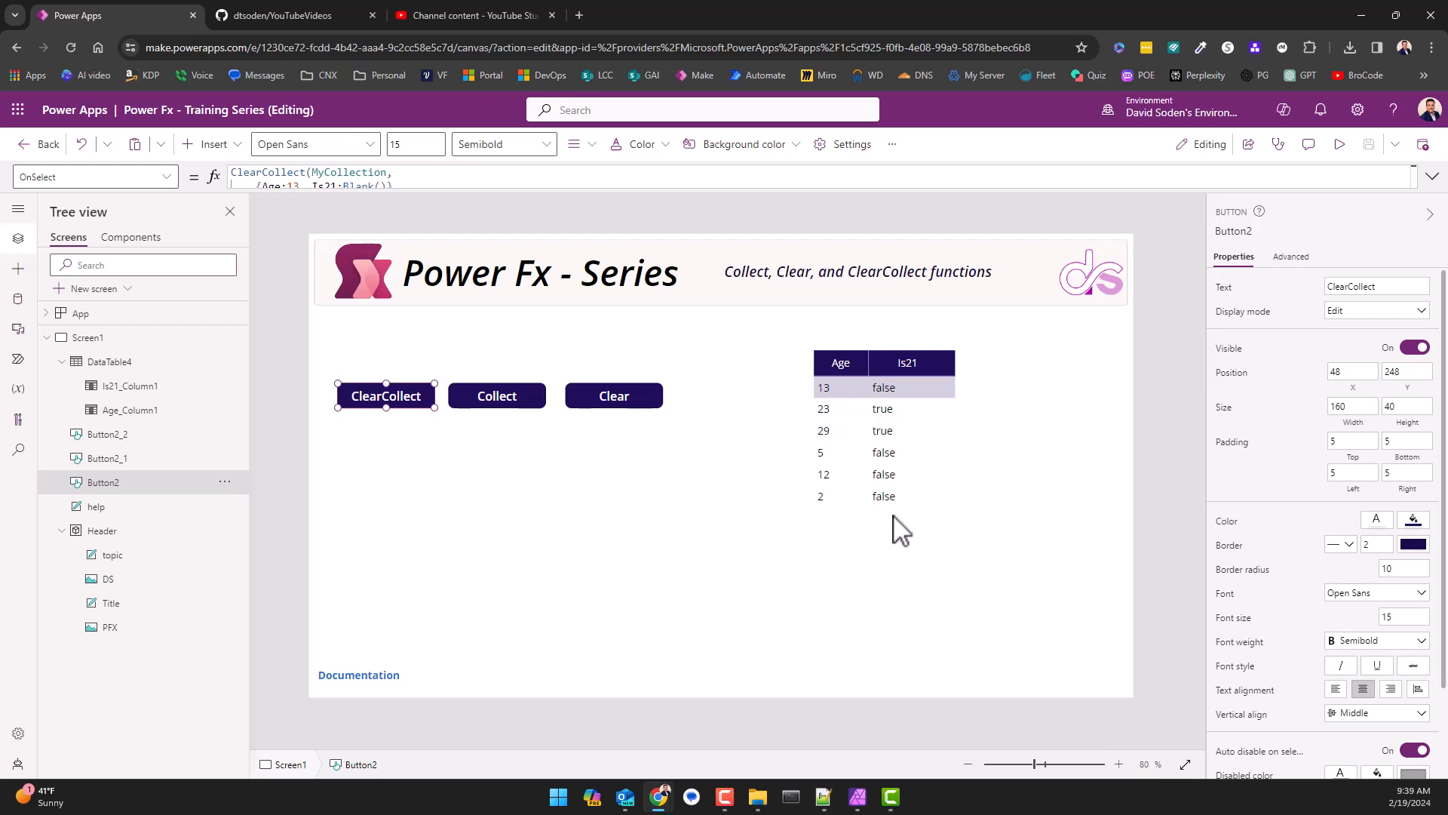
mouse_move(773, 505)
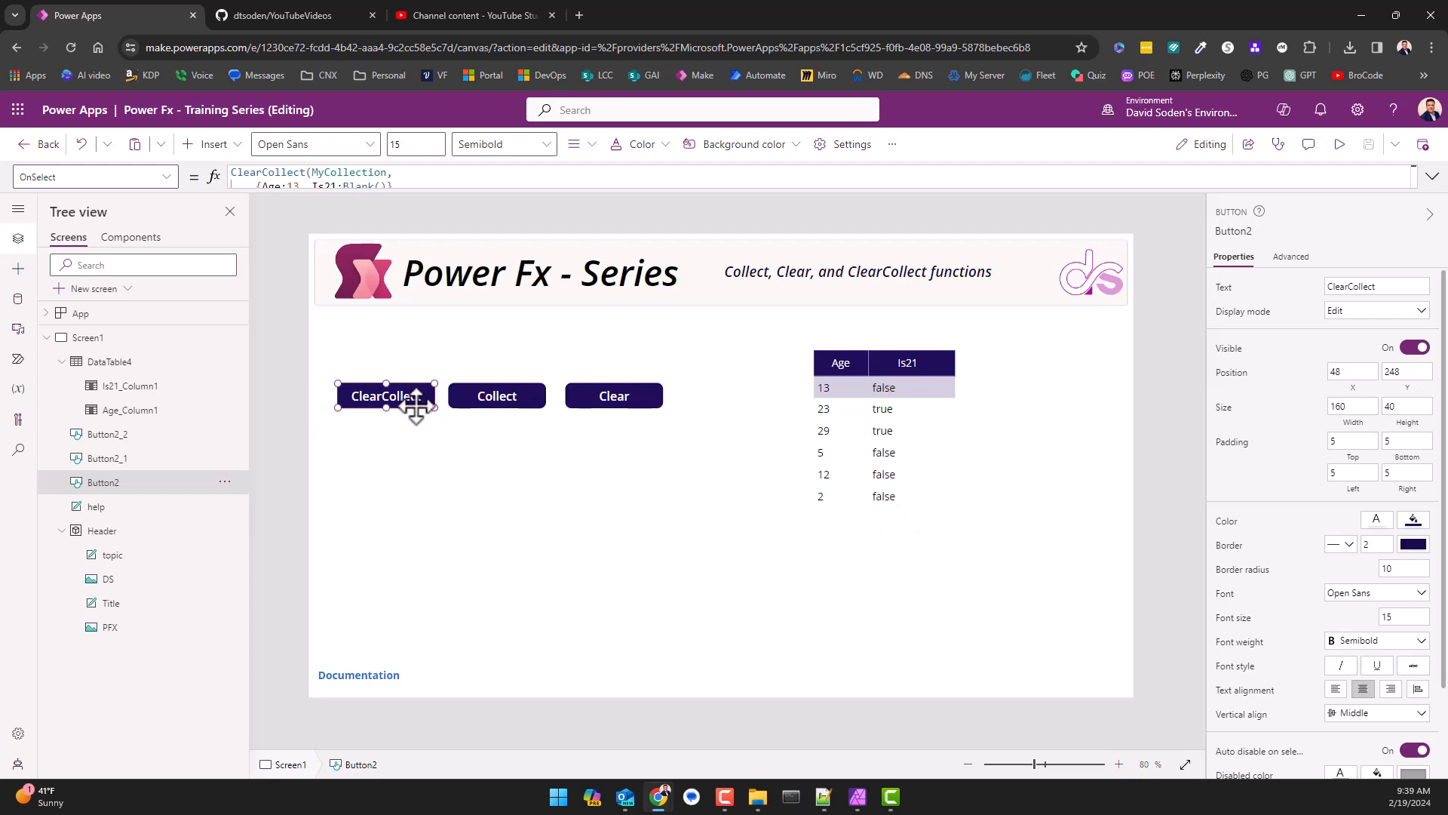
mouse_move(496, 396)
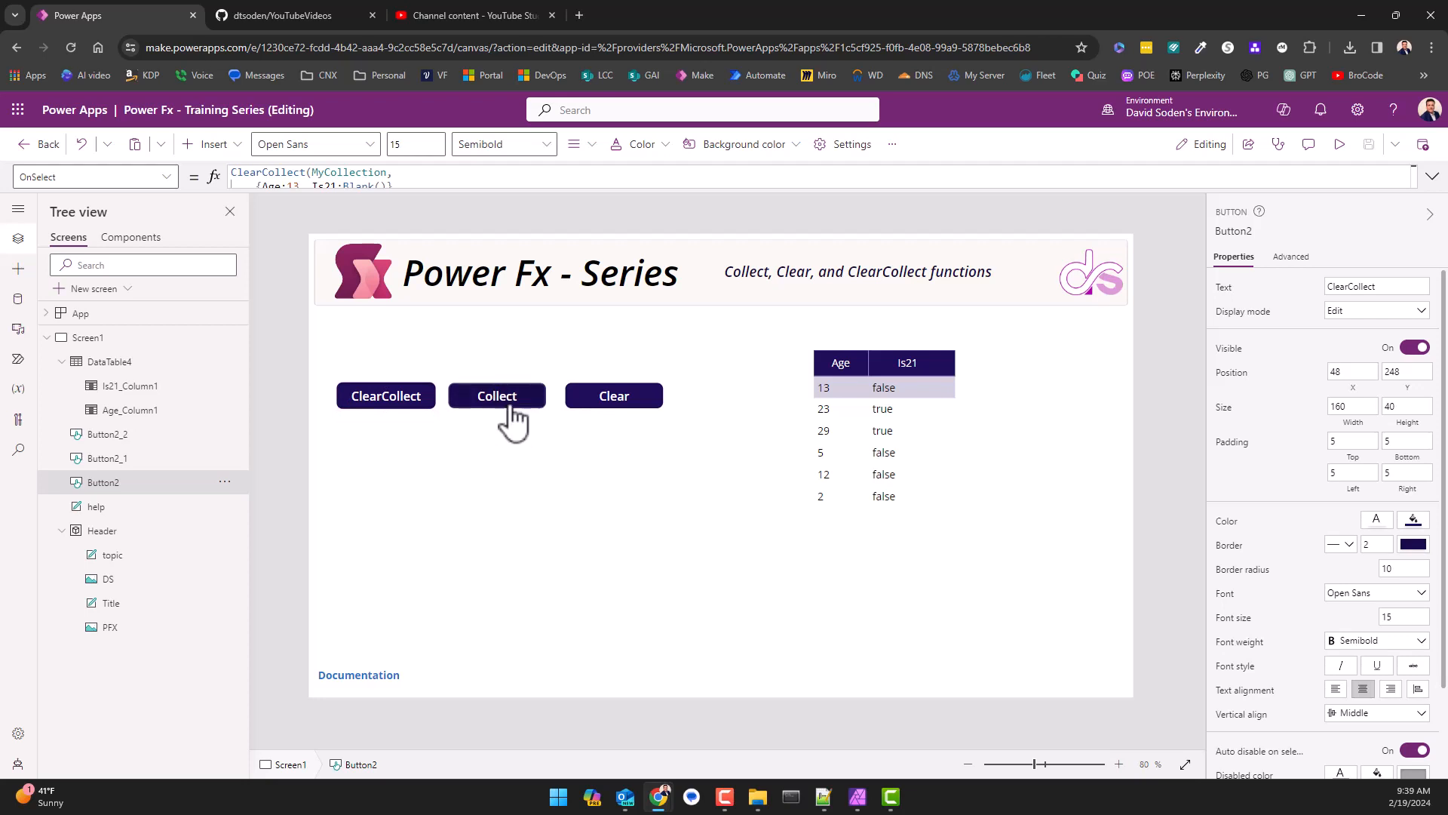
Run Collect to append ages 58, 88 and 72 (all true), then run Clear to empty the table.
left_click(496, 396)
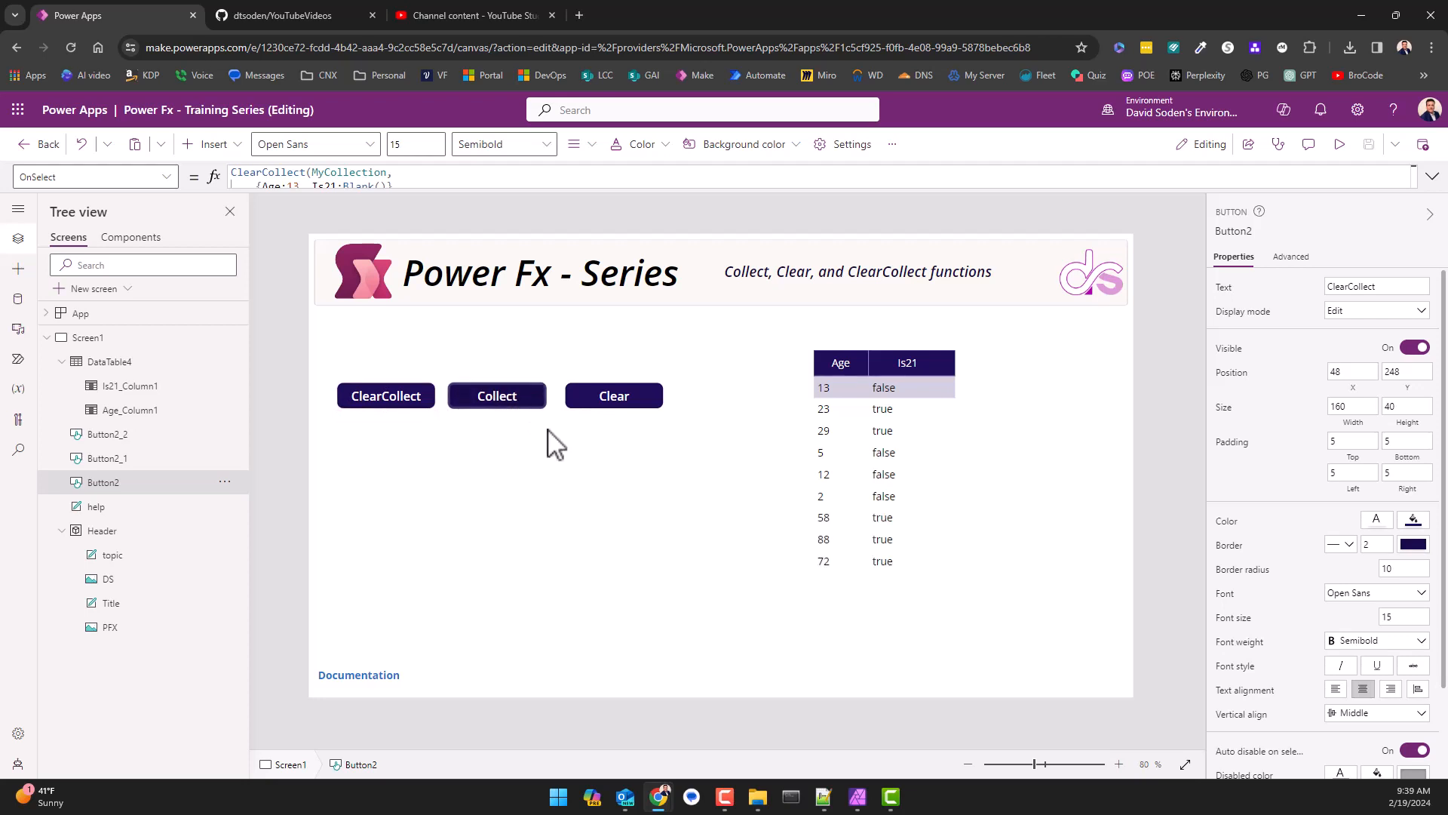
left_click(386, 396)
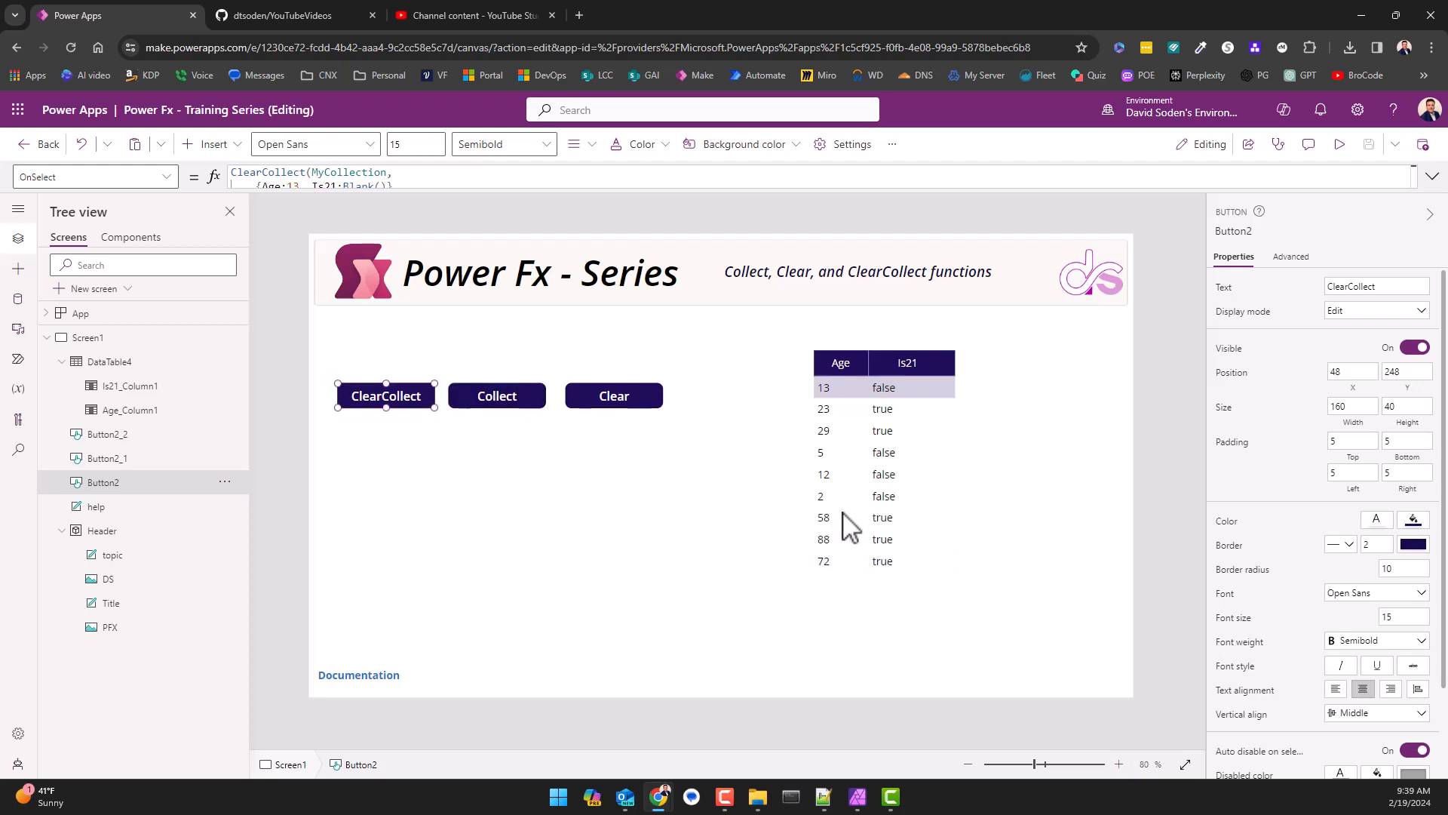
mouse_move(637, 518)
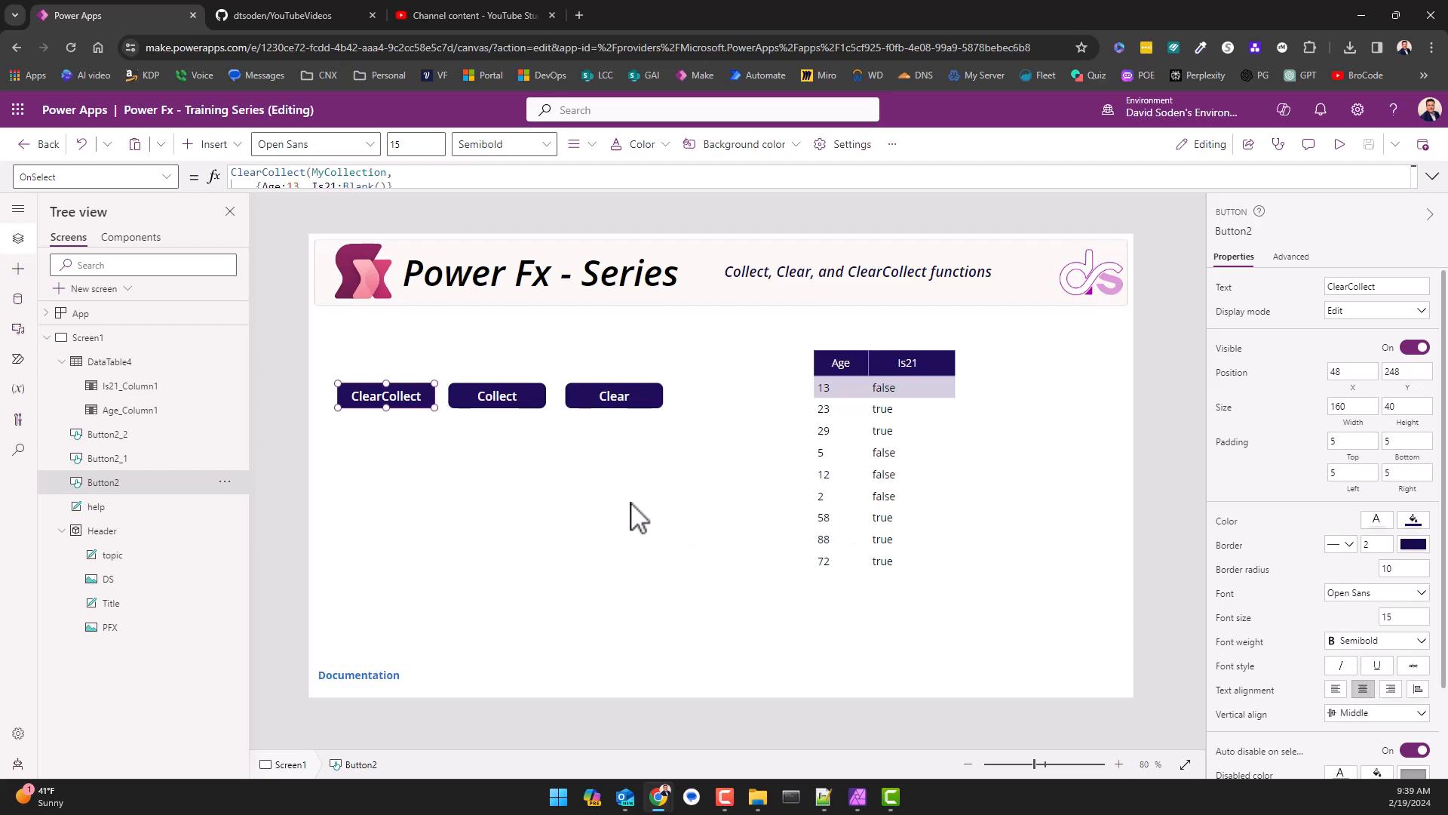
mouse_move(531, 442)
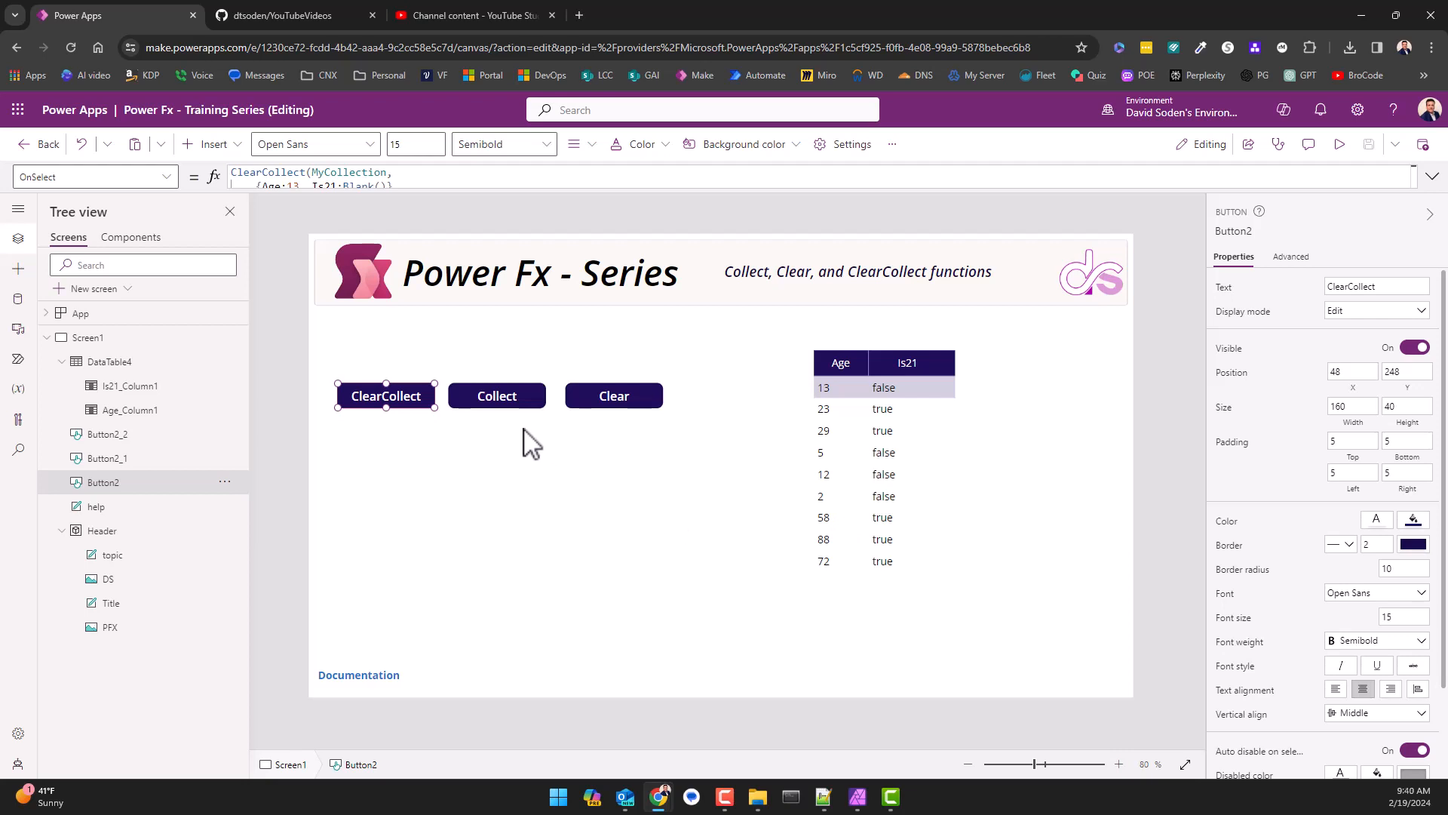
mouse_move(497, 396)
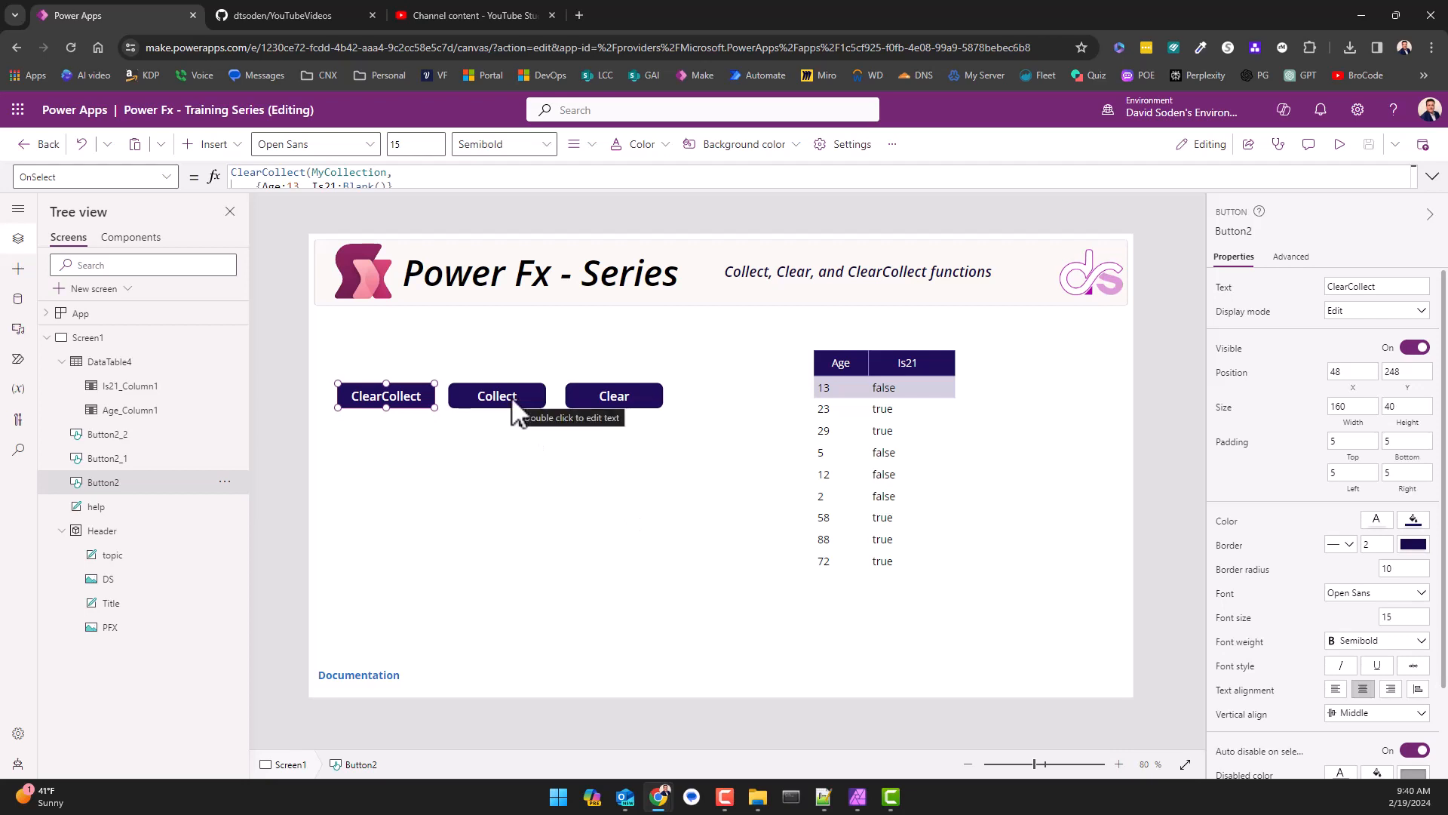
mouse_move(464, 462)
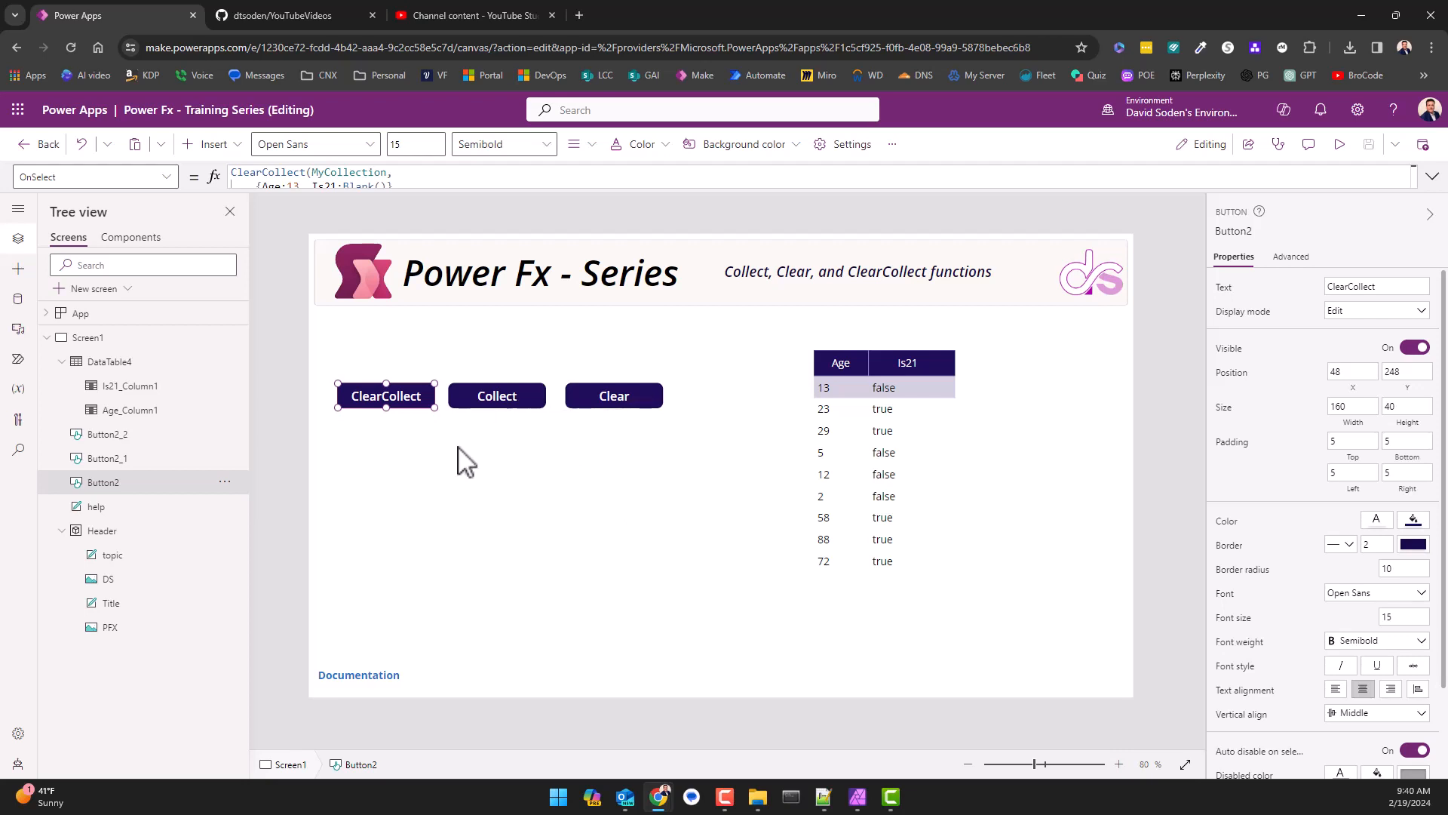
mouse_move(386, 396)
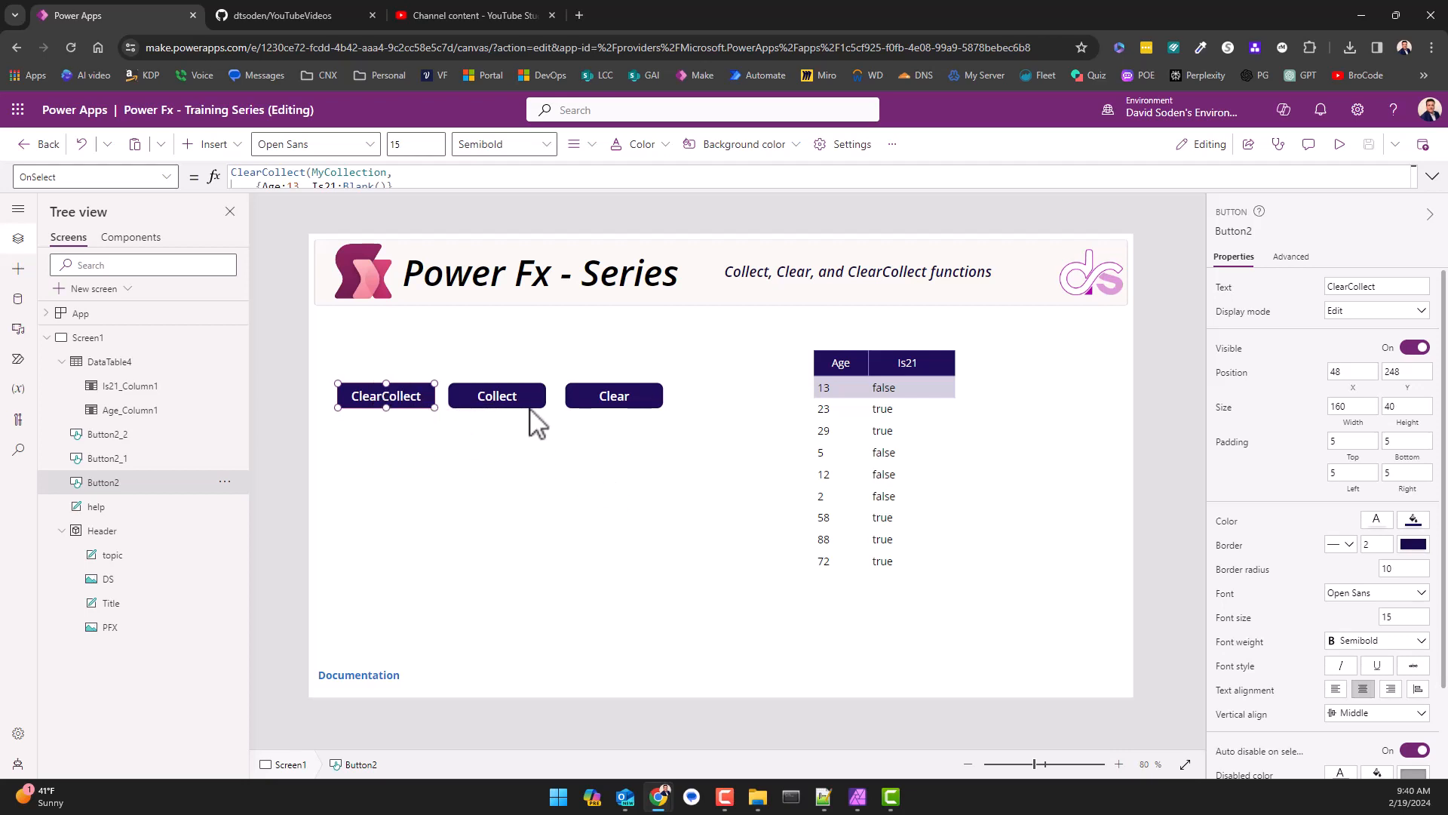
mouse_move(531, 416)
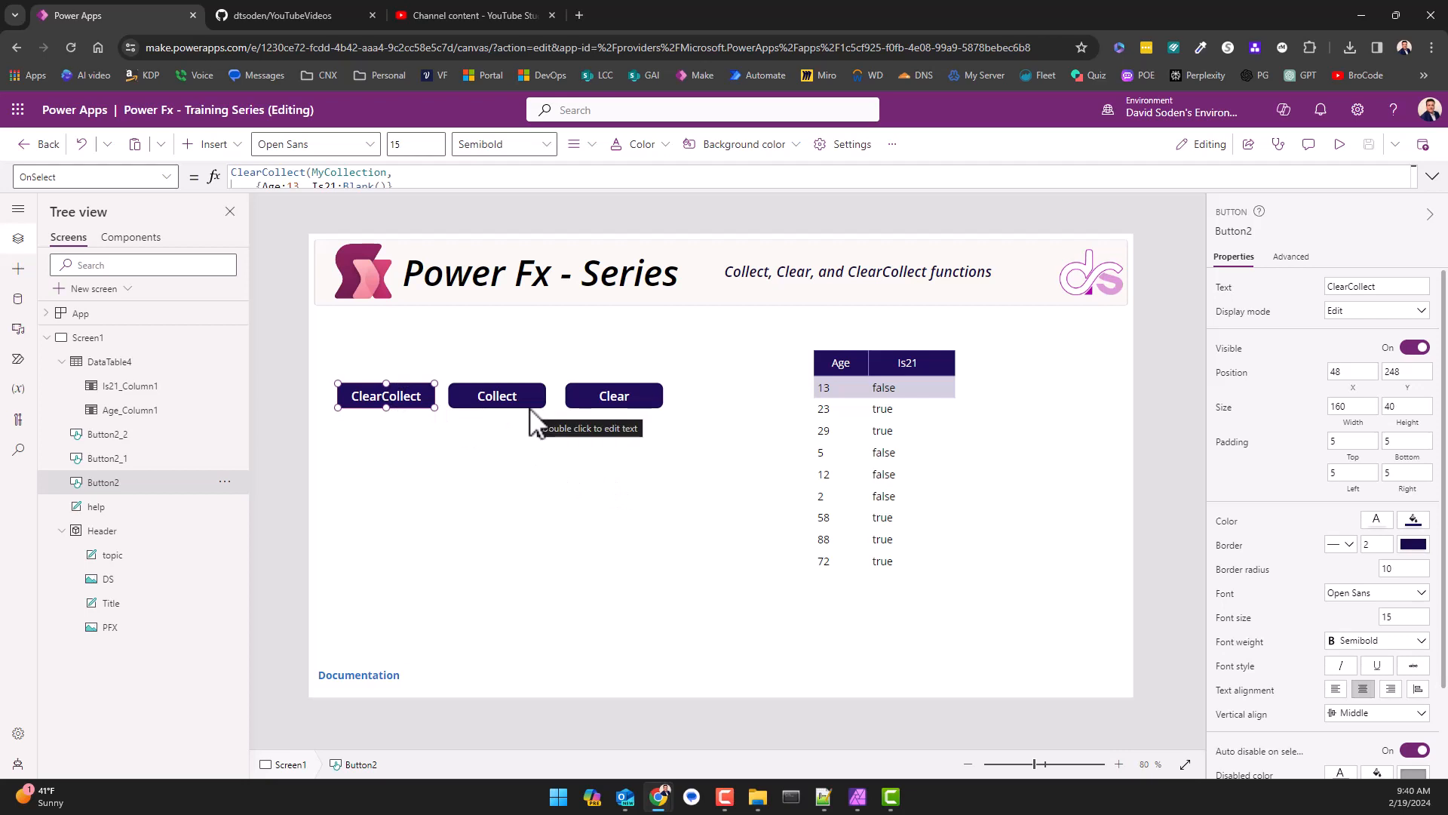
mouse_move(585, 386)
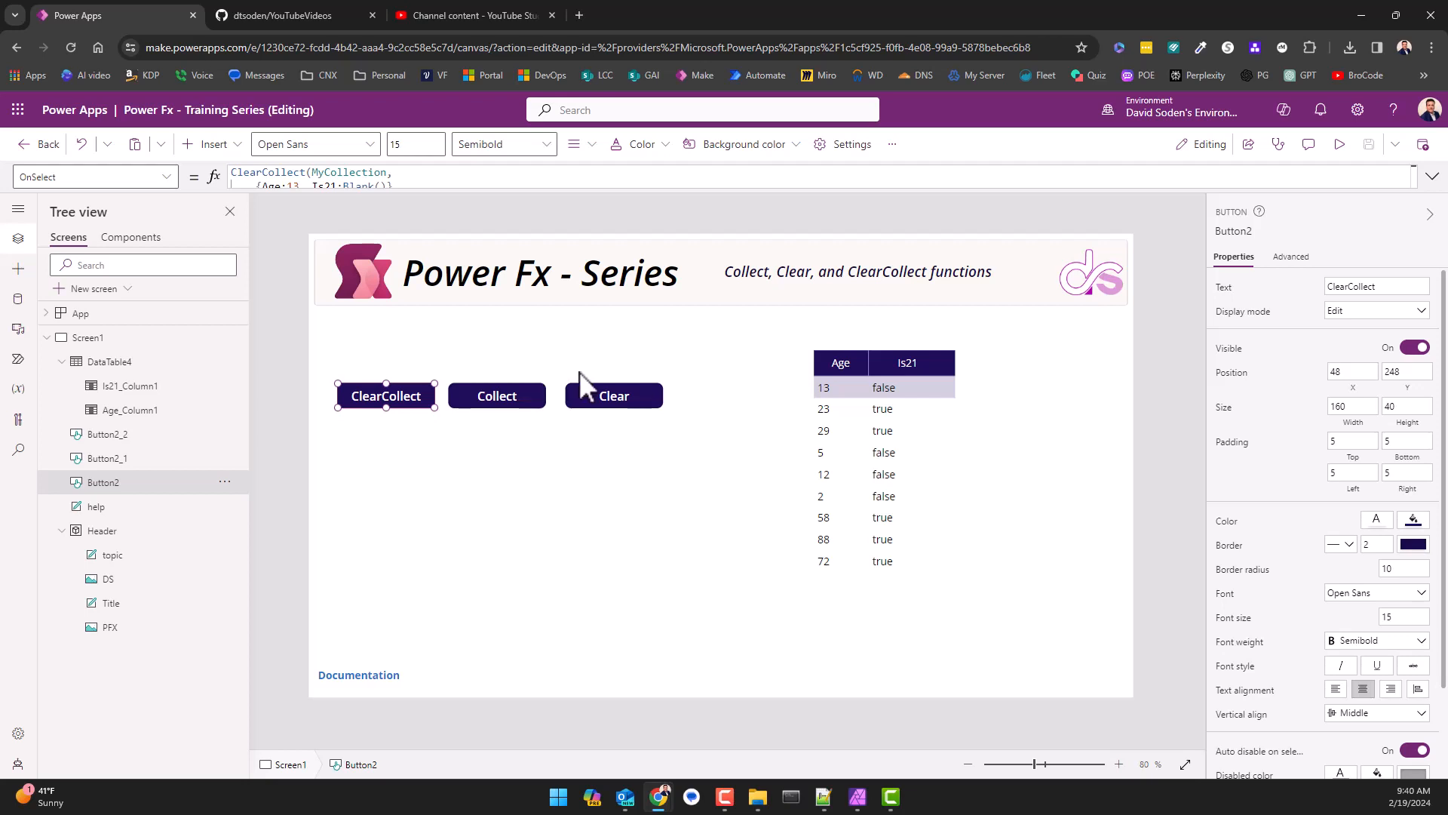
left_click(613, 395)
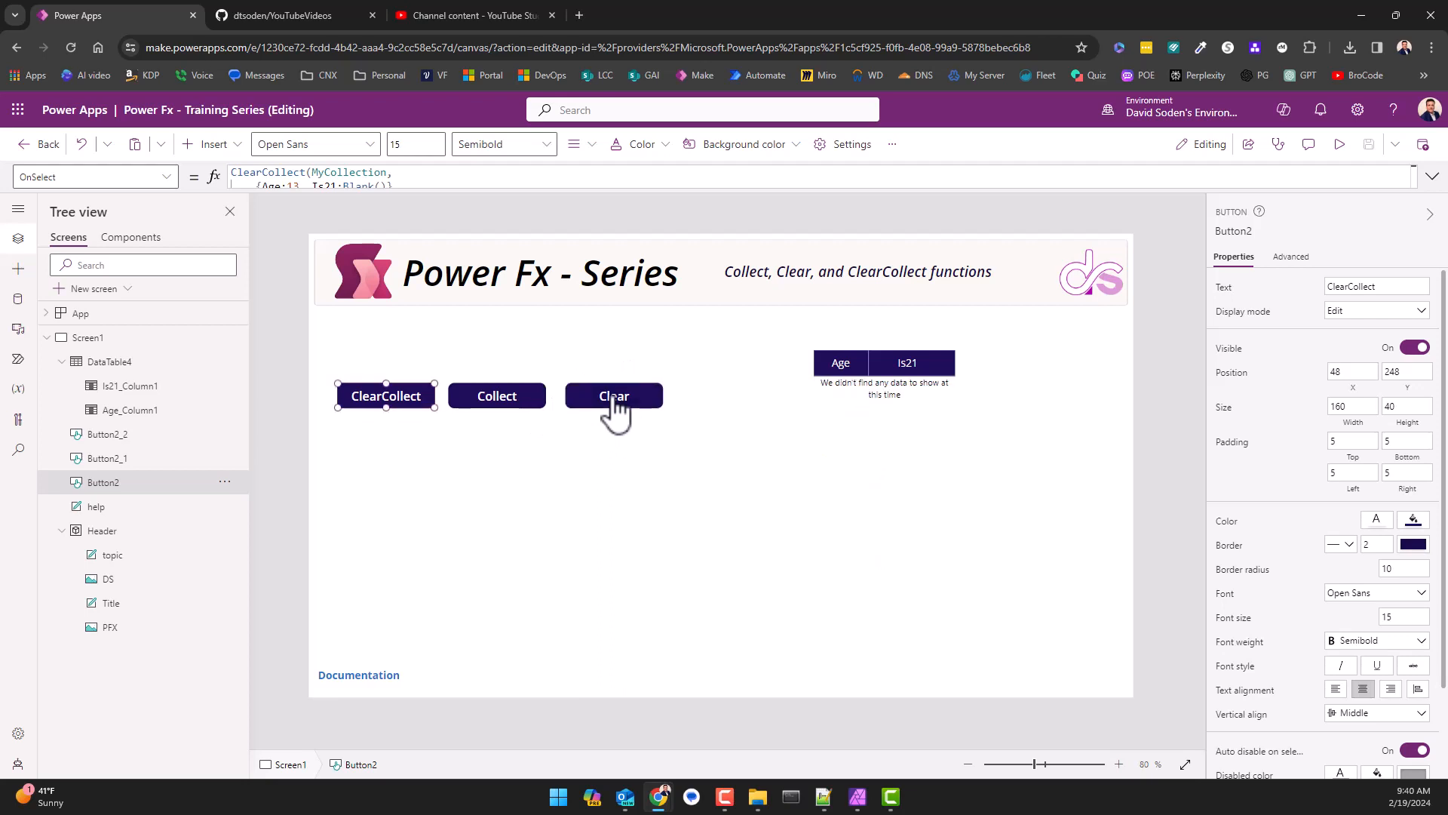
mouse_move(444, 231)
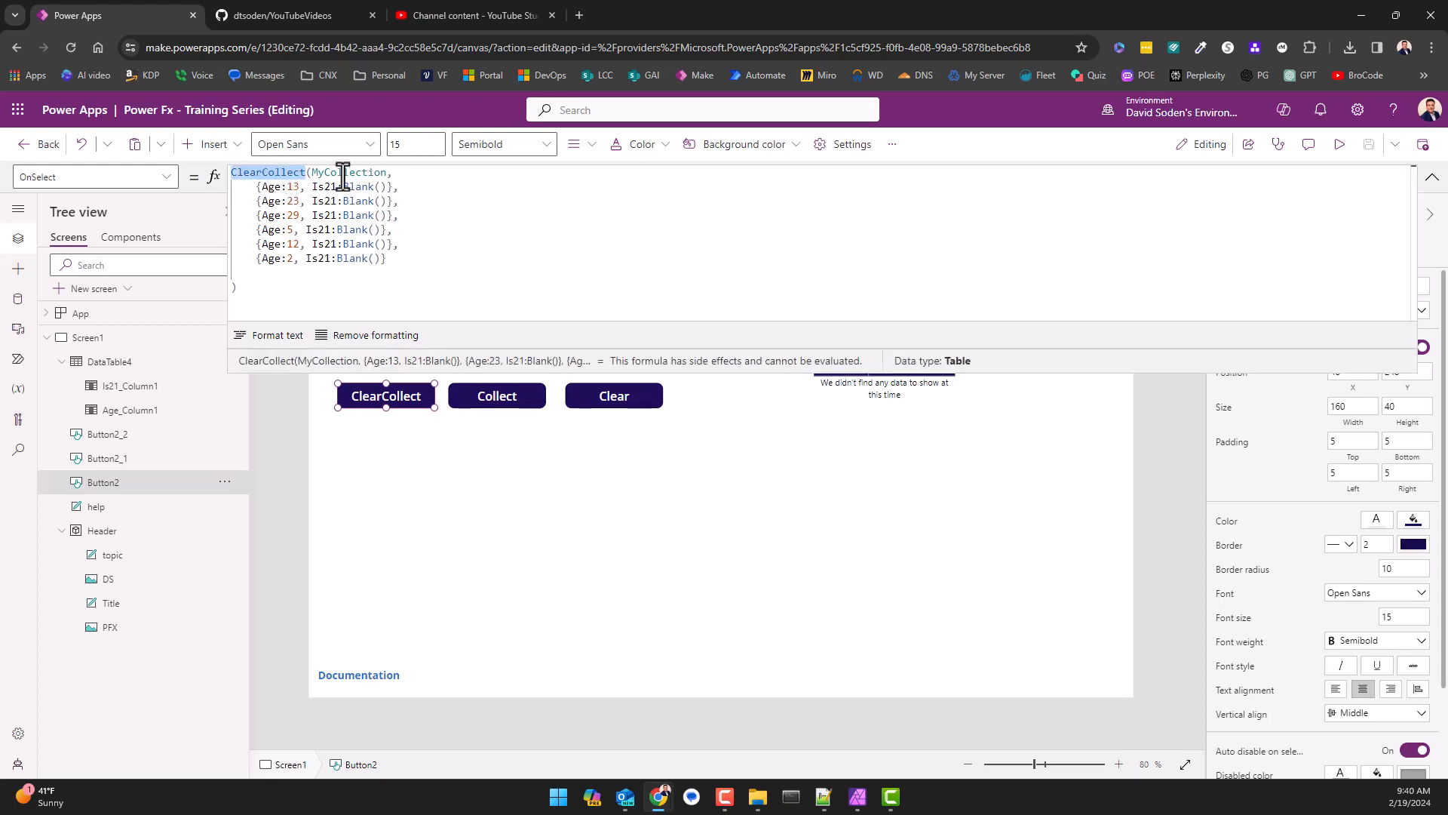
Highlight the ClearCollect function name in the expanded OnSelect formula.
double_click(348, 173)
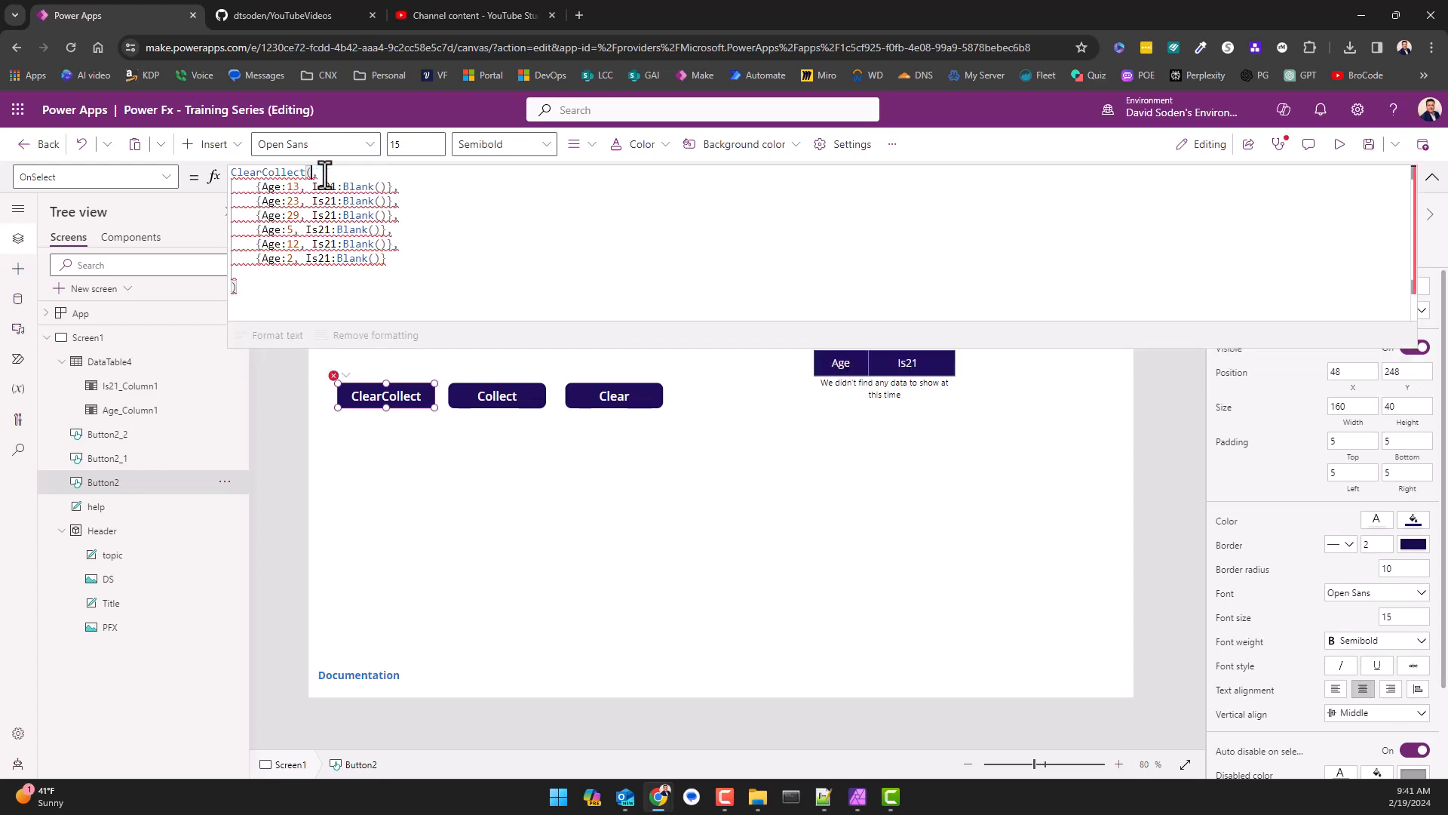
type("col")
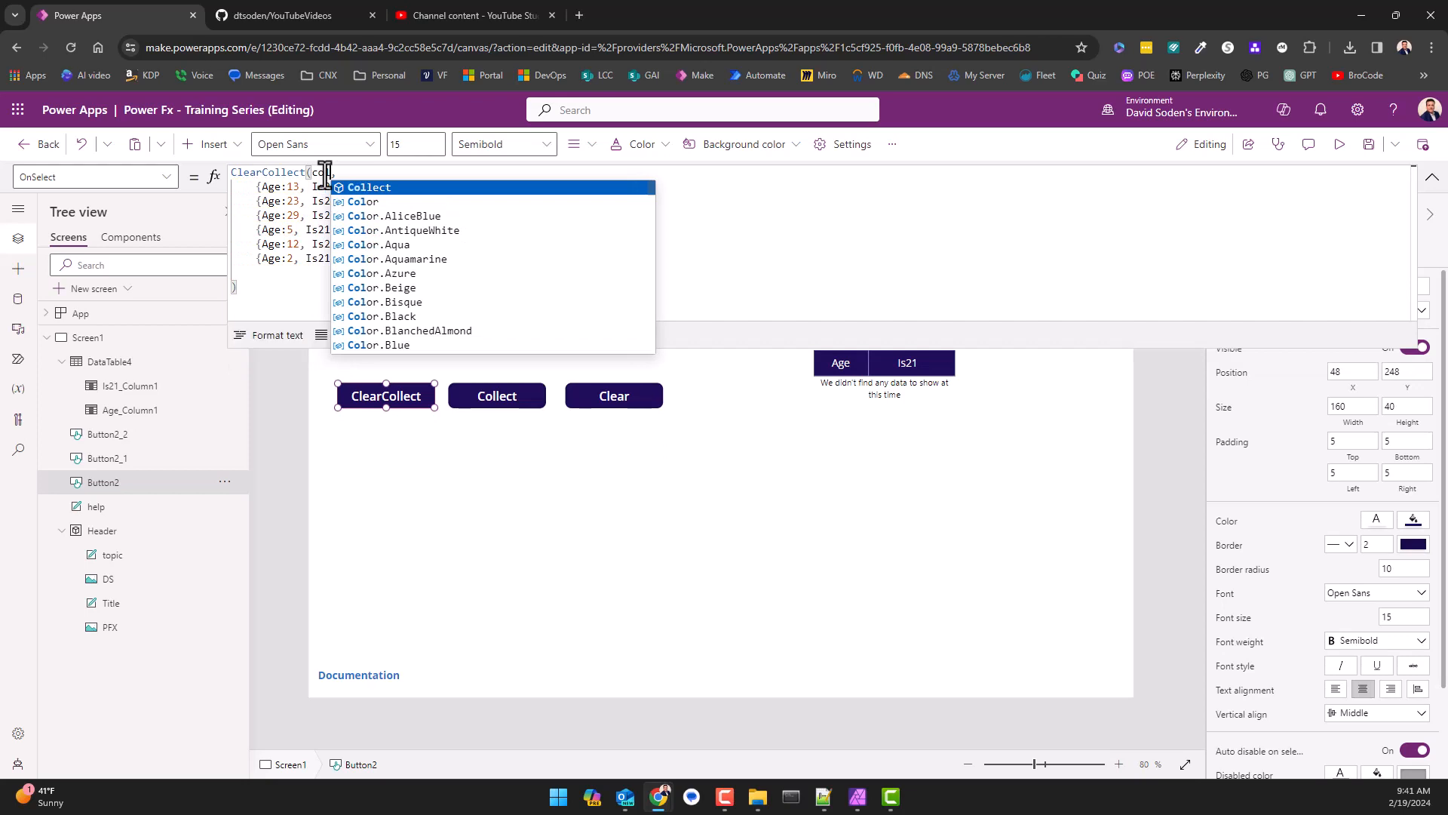
type("MyCollection")
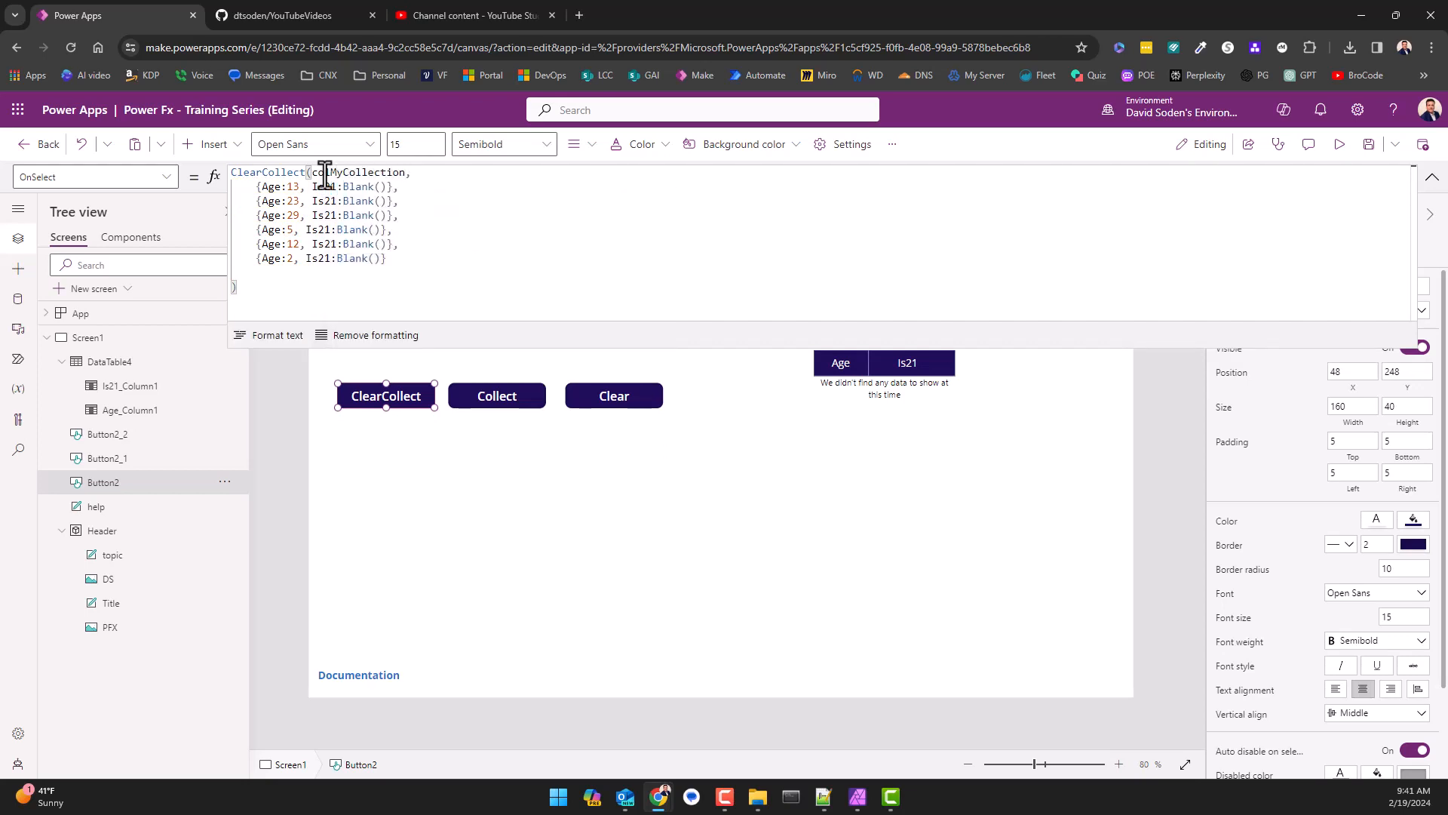
mouse_move(596, 310)
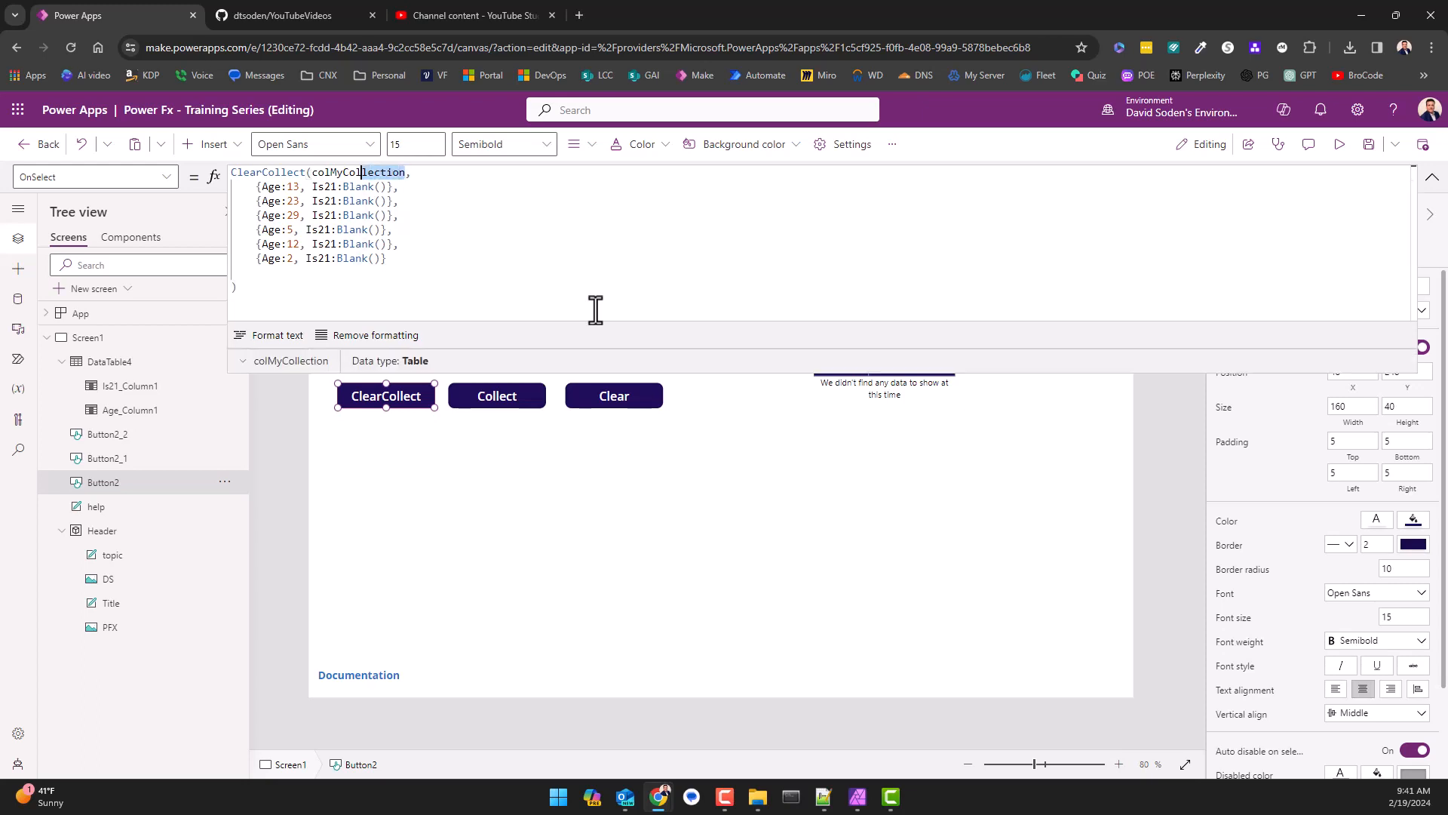
double_click(358, 172)
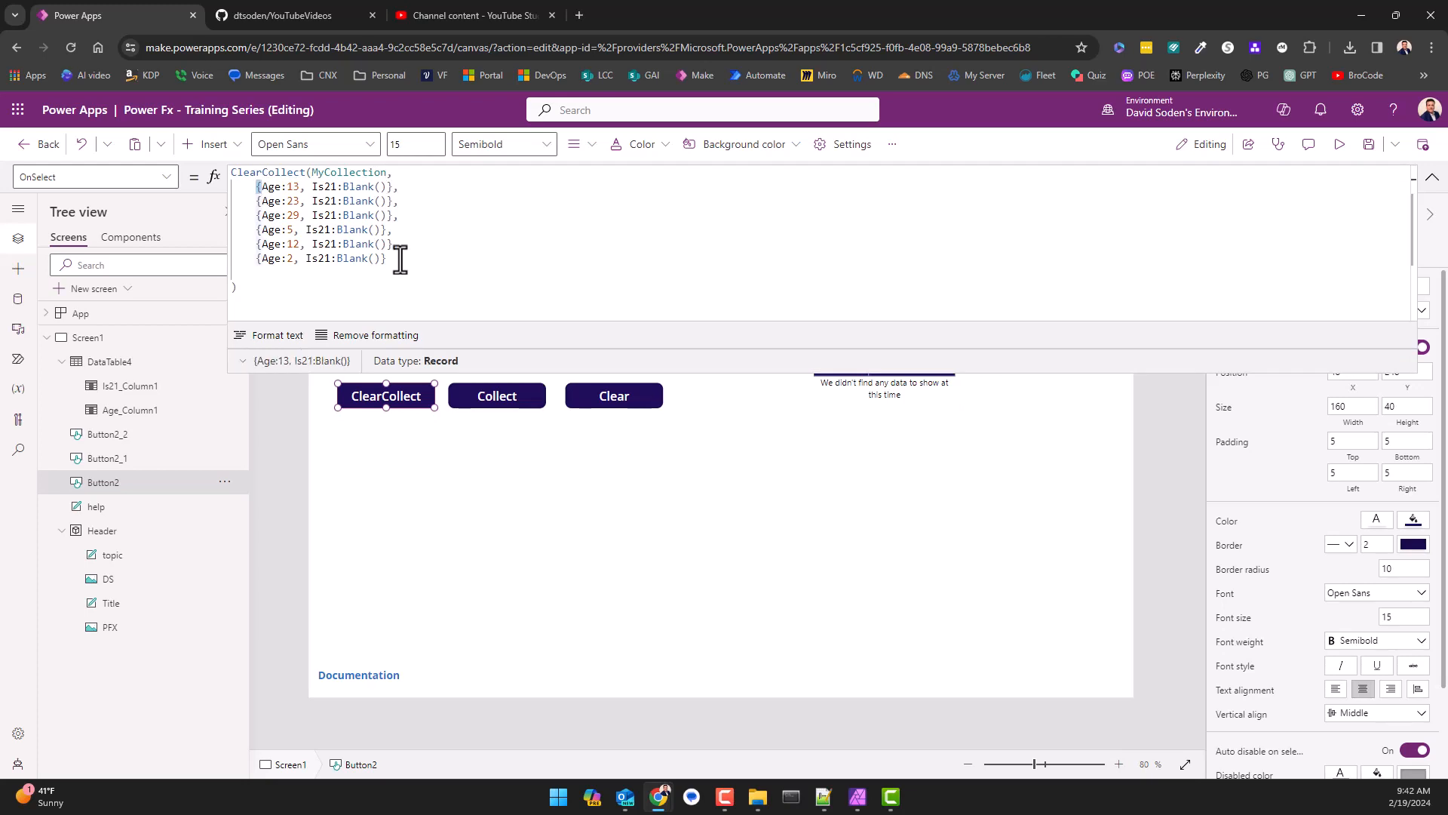
Confirm the blank Is21 value is of type Null, then collapse the expanded formula bar.
double_click(292, 186)
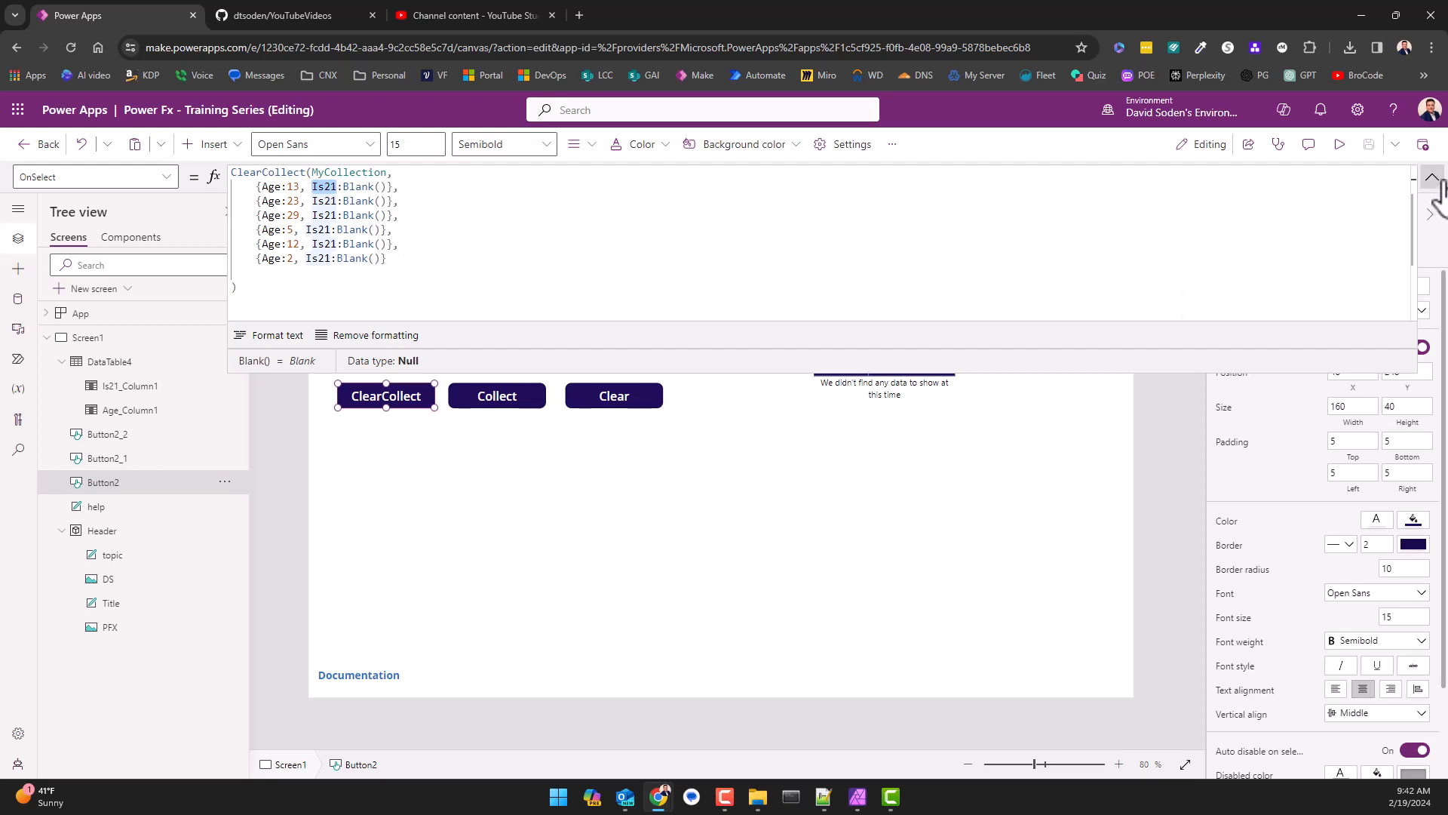
left_click(1430, 177)
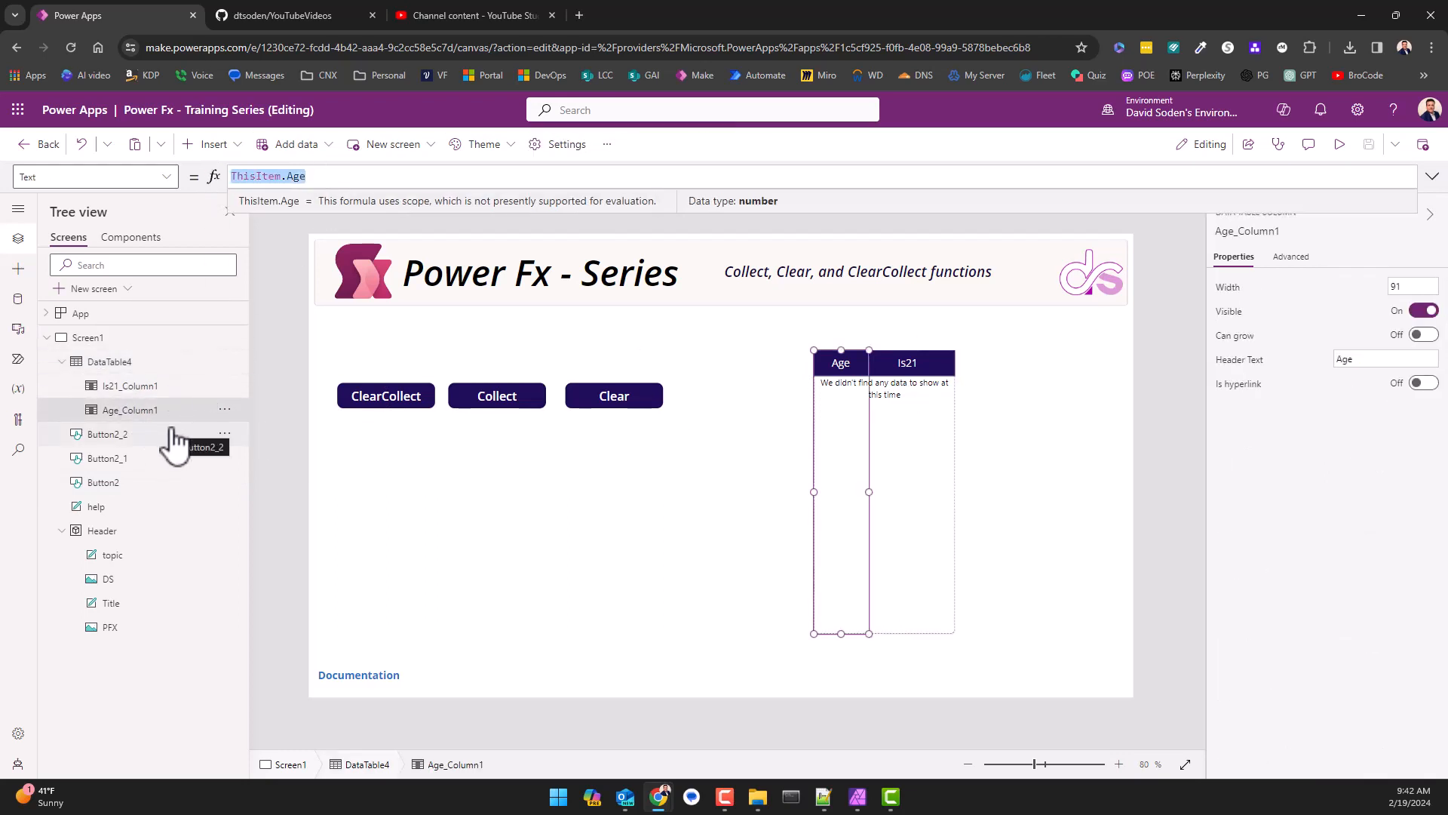
Review the Is21 column formula ThisItem.Age > 21, then run ClearCollect to populate six rows.
left_click(129, 386)
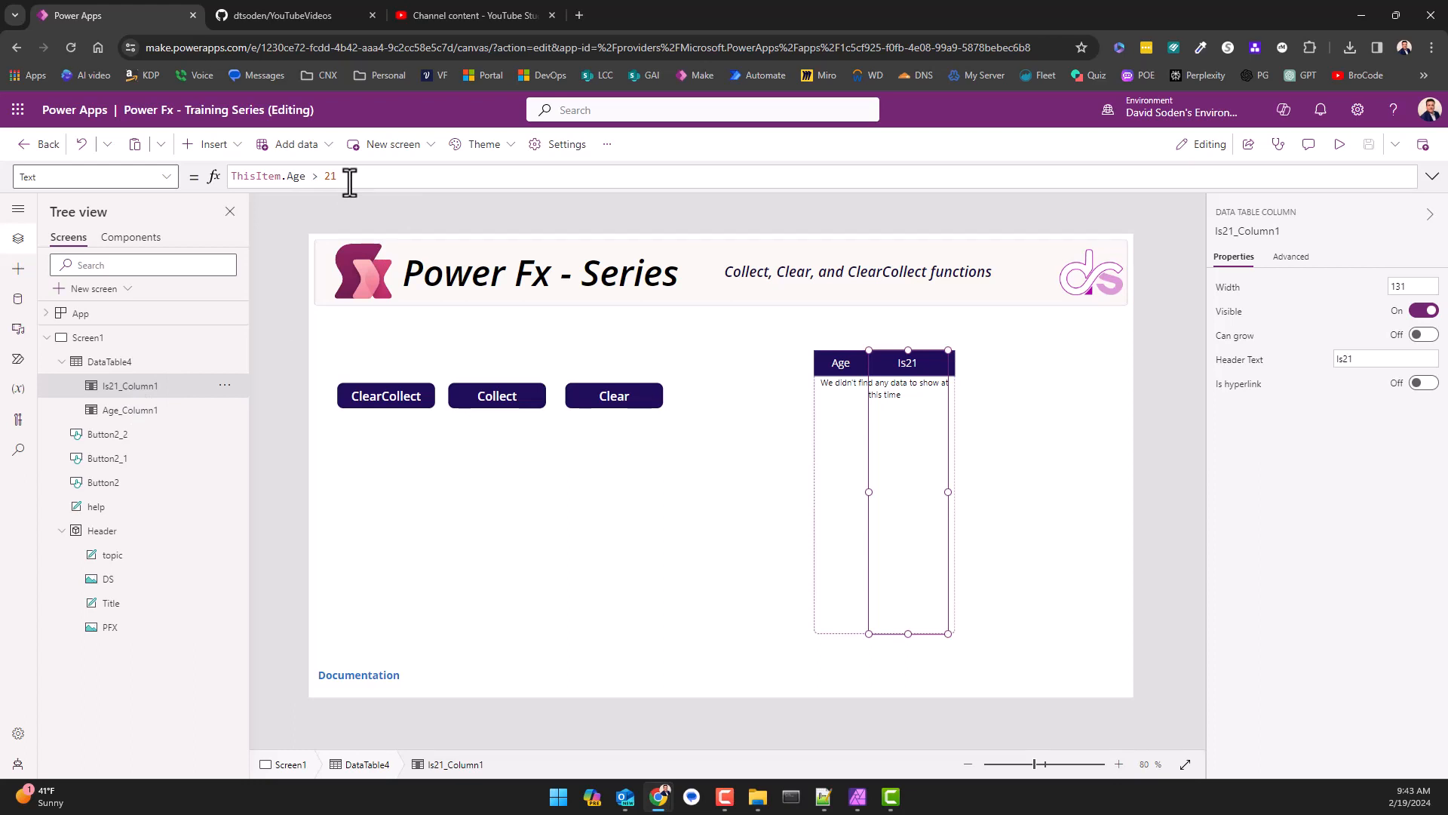
double_click(267, 176)
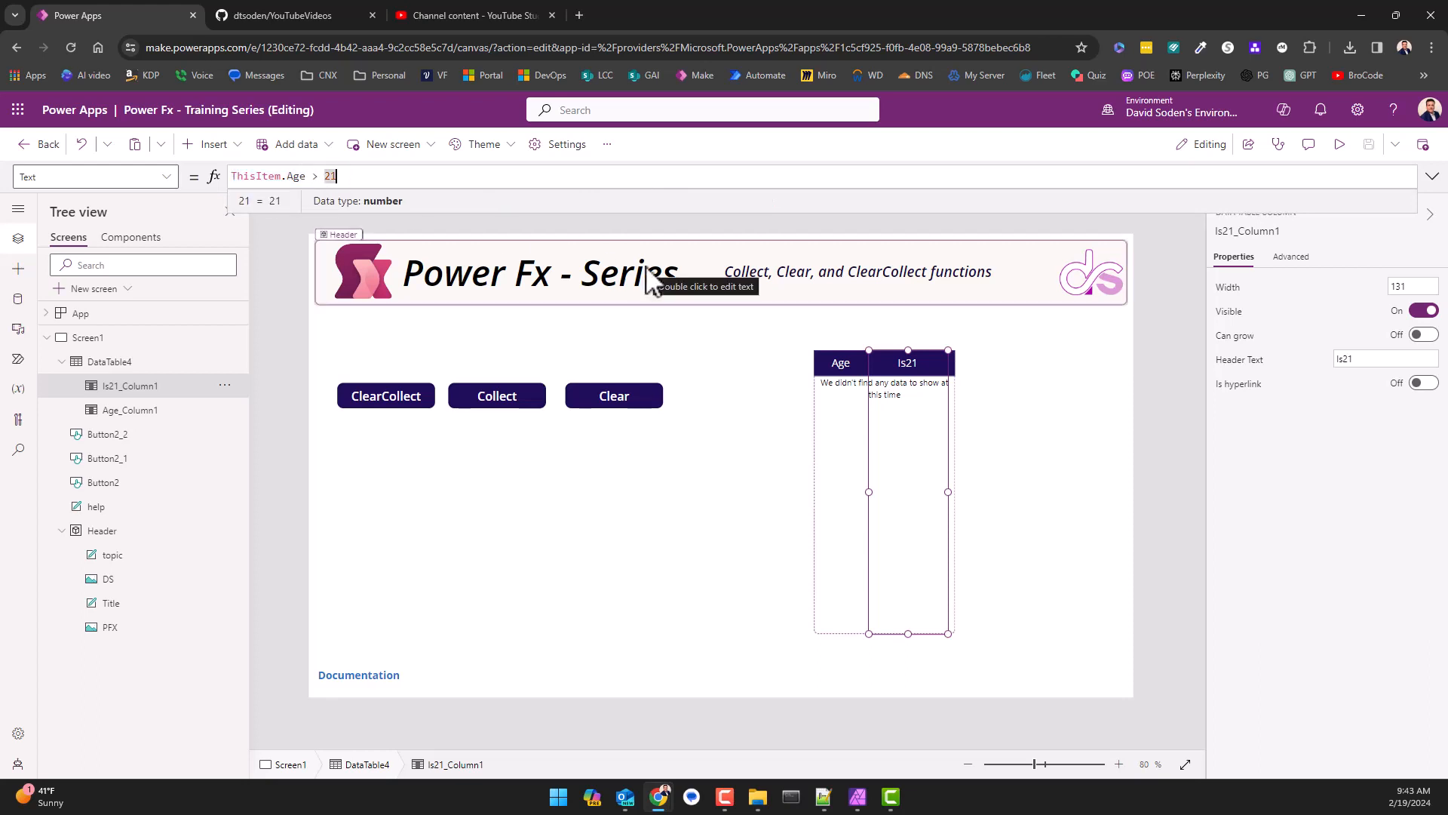
mouse_move(1039, 439)
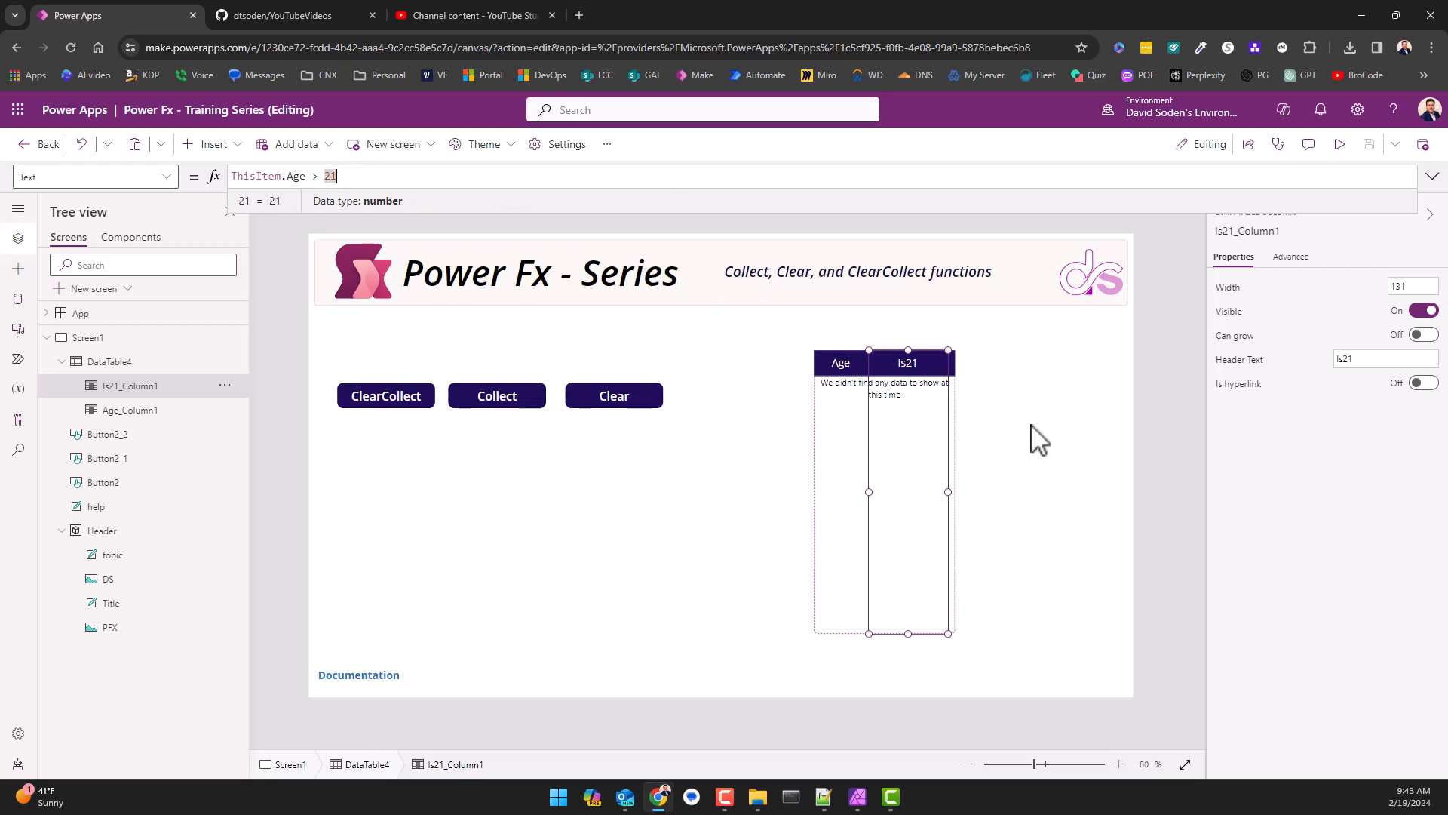
mouse_move(744, 409)
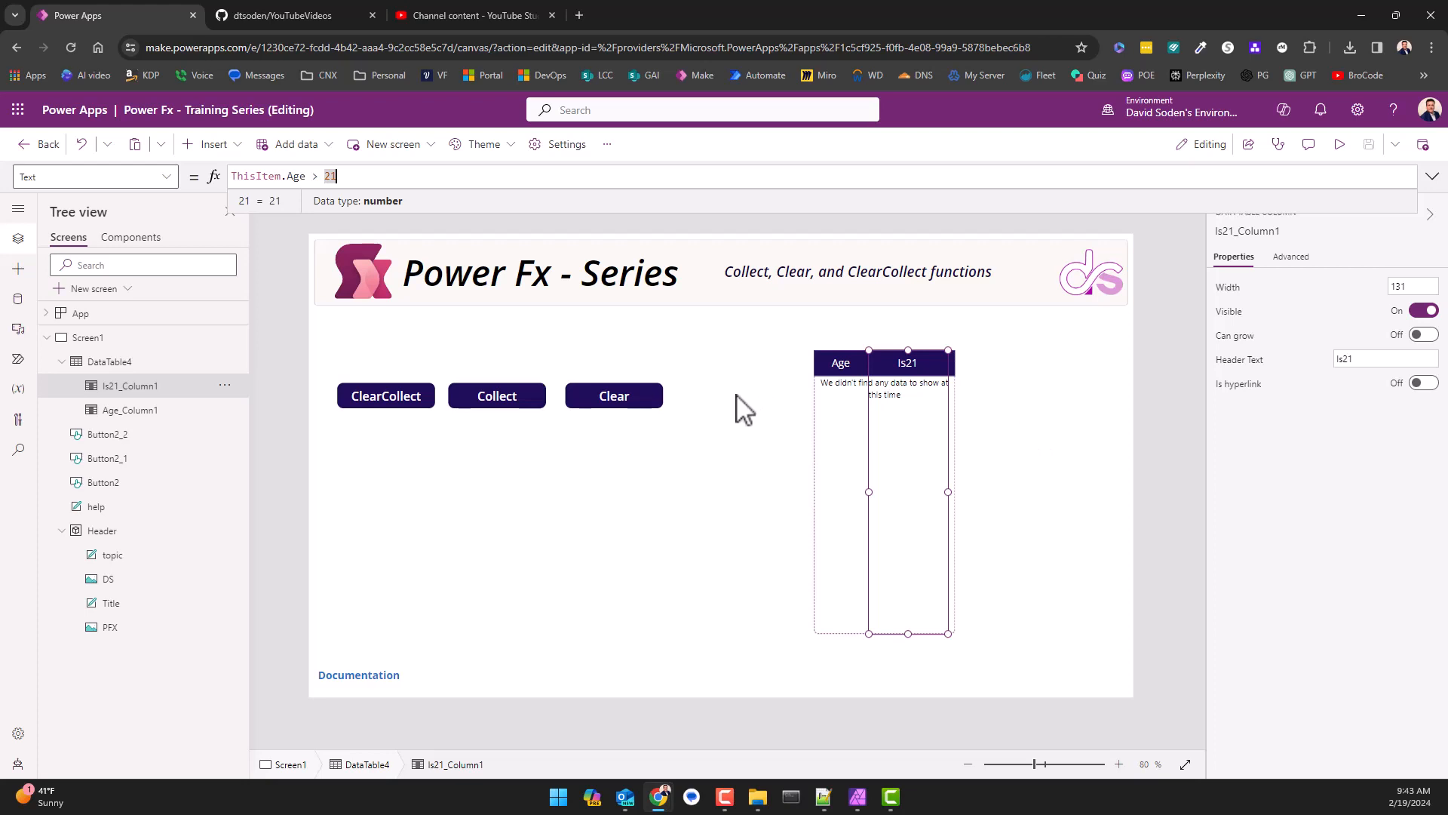
left_click(385, 395)
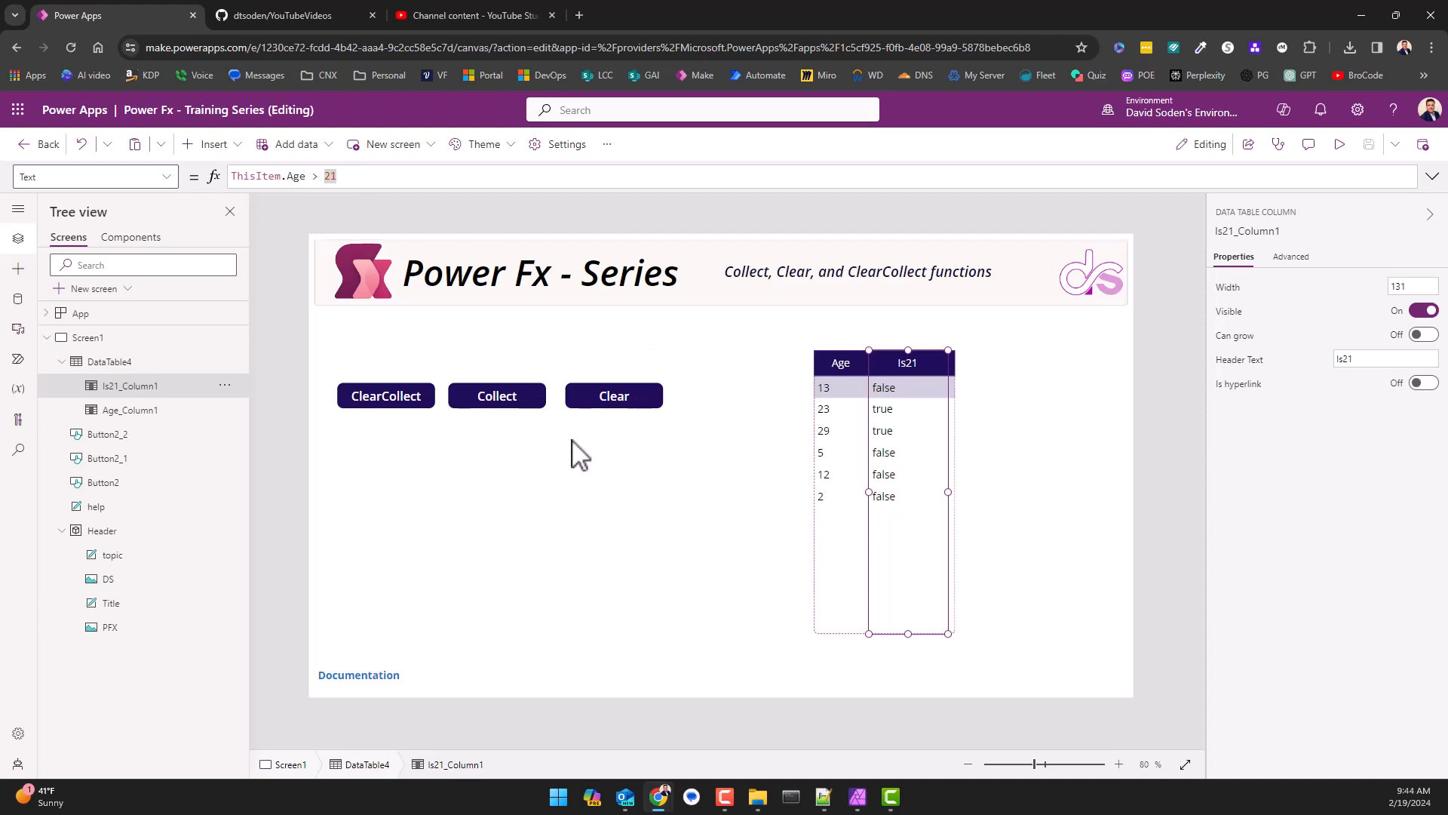
Review the Collect formula and run it, adding a blank-age false row plus 88 and 72 true.
left_click(496, 396)
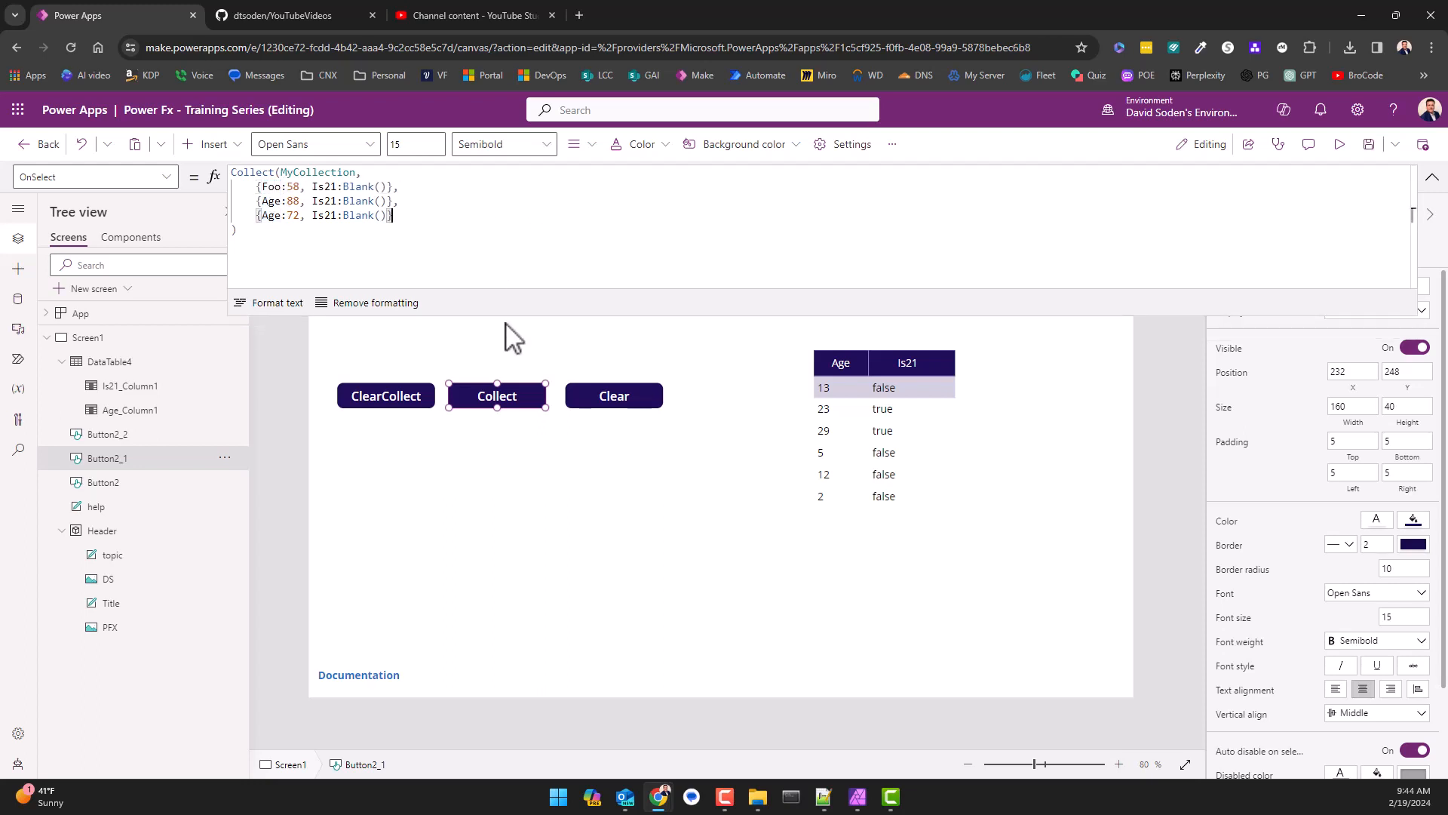
mouse_move(650, 510)
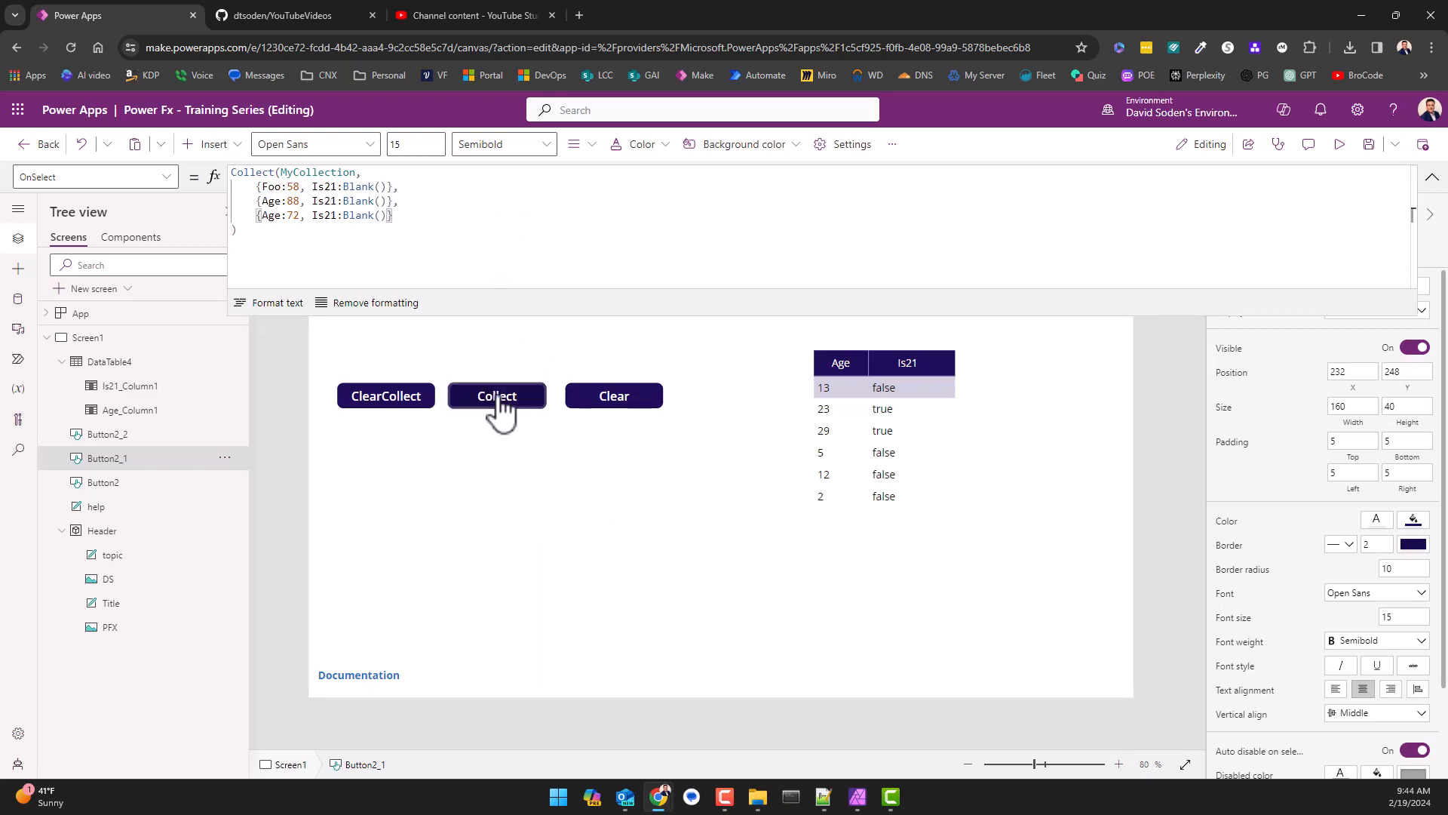
left_click(496, 395)
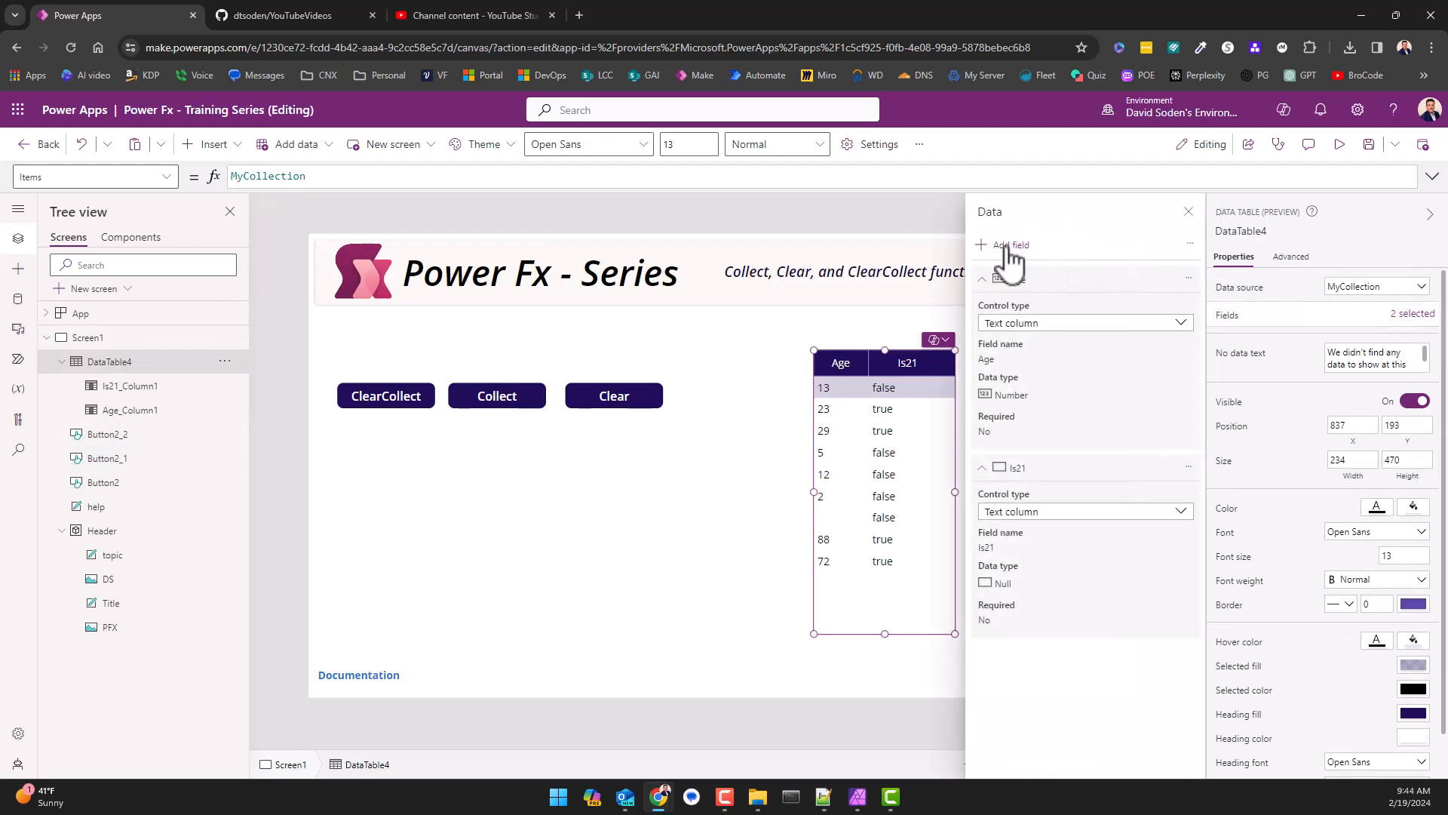
left_click(1010, 244)
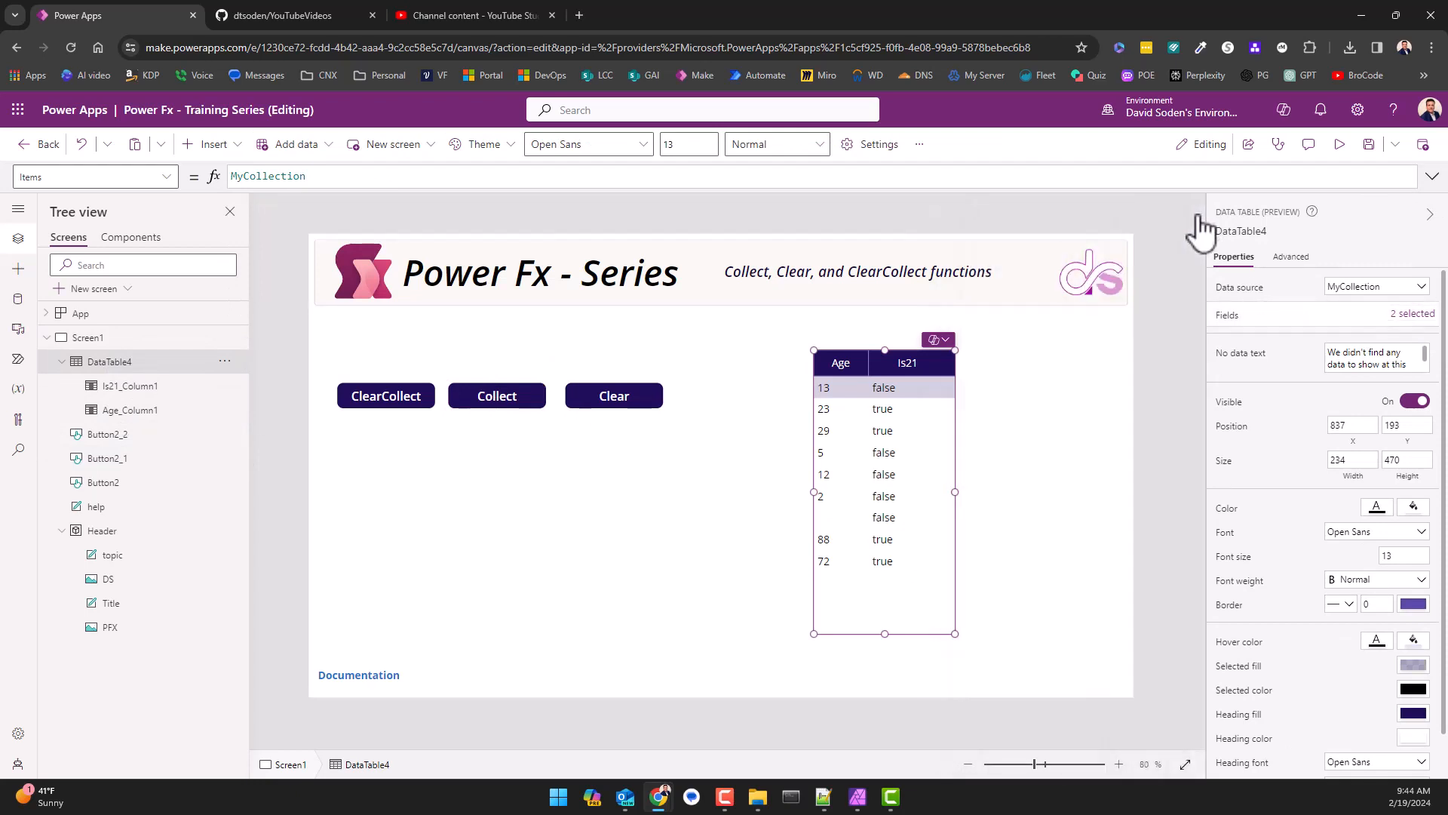
left_click(497, 396)
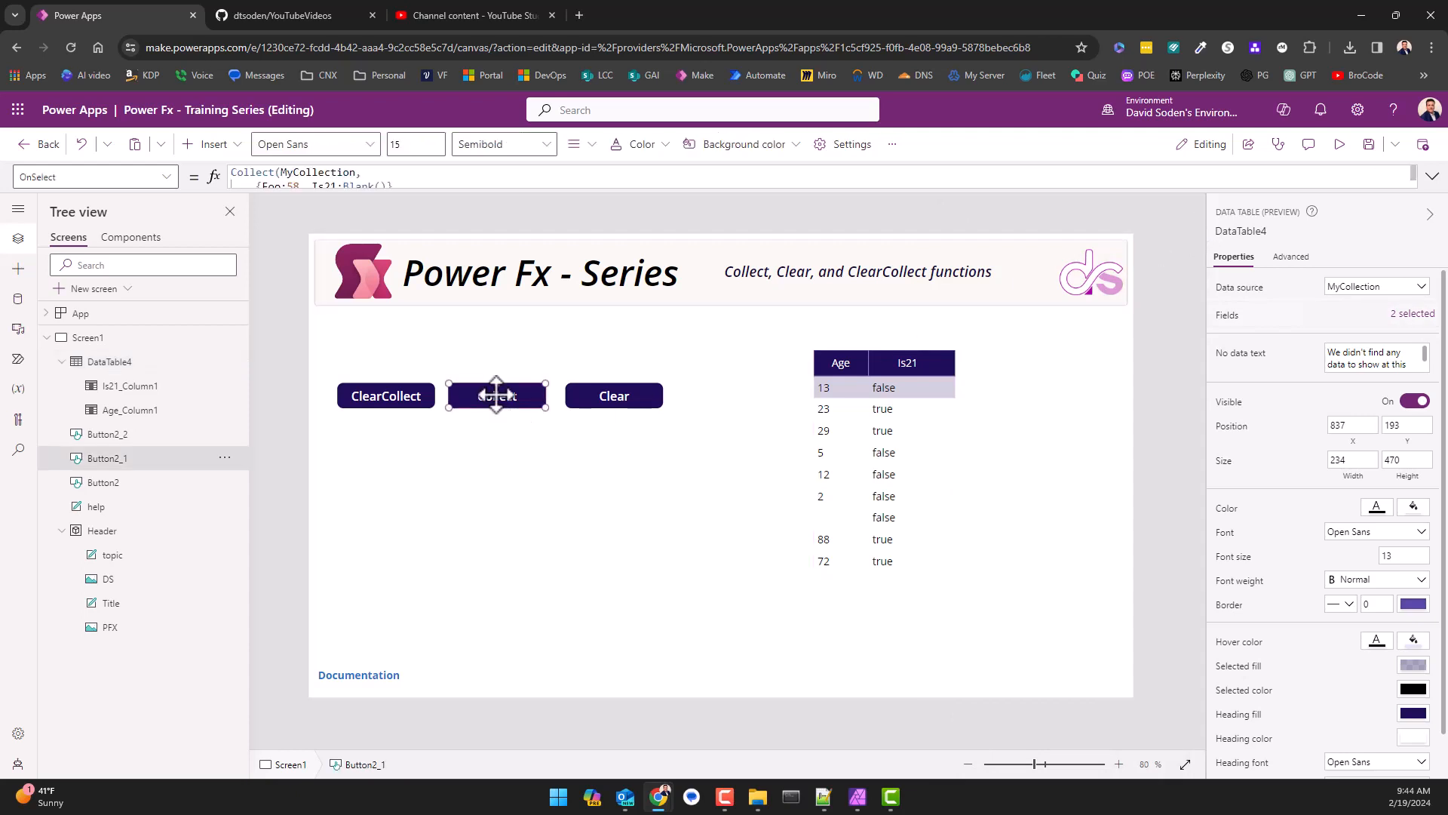
Reopen the Collect formula and replace the first record's Foo field with Age:58.
left_click(496, 395)
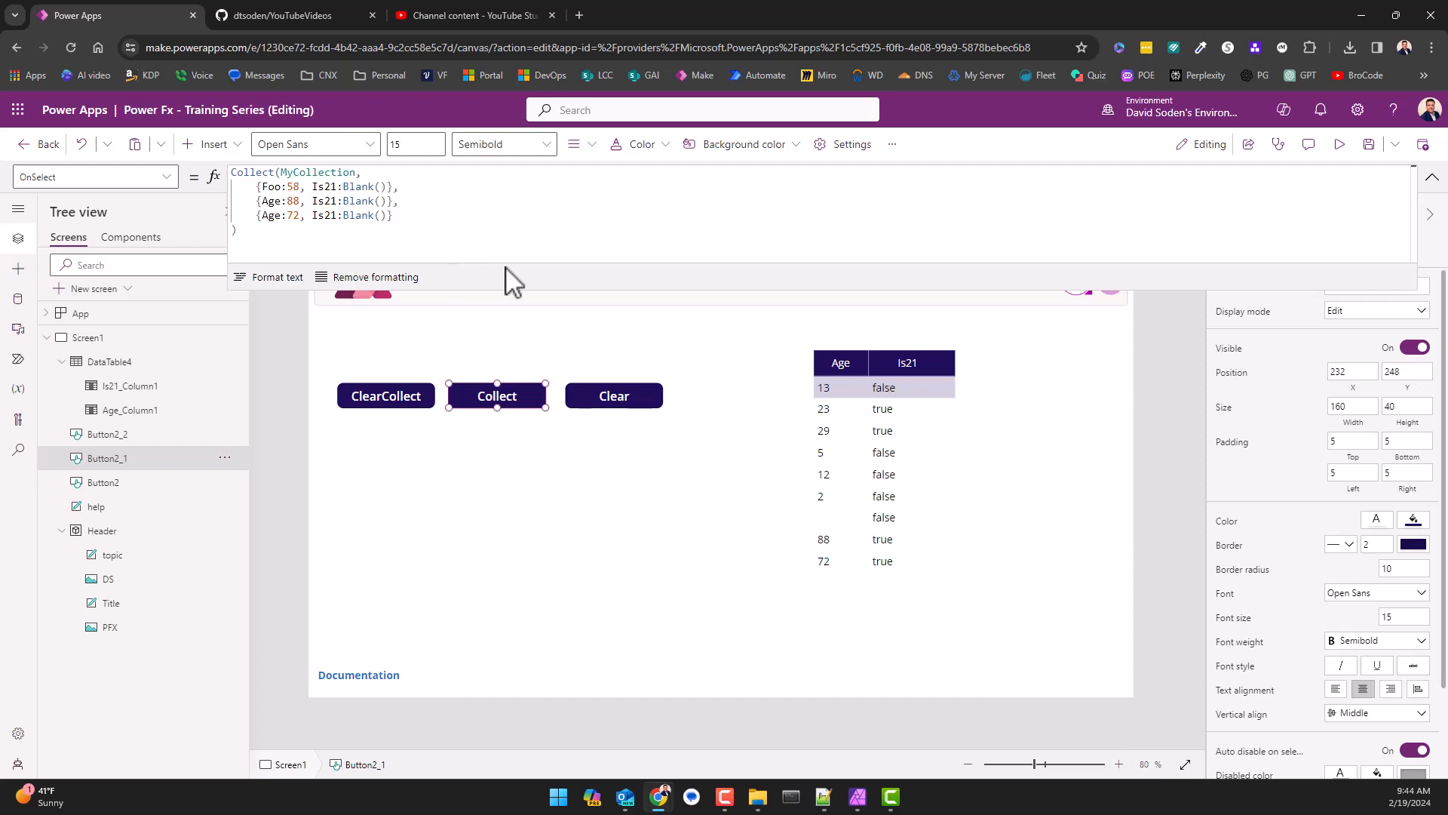
mouse_move(372, 276)
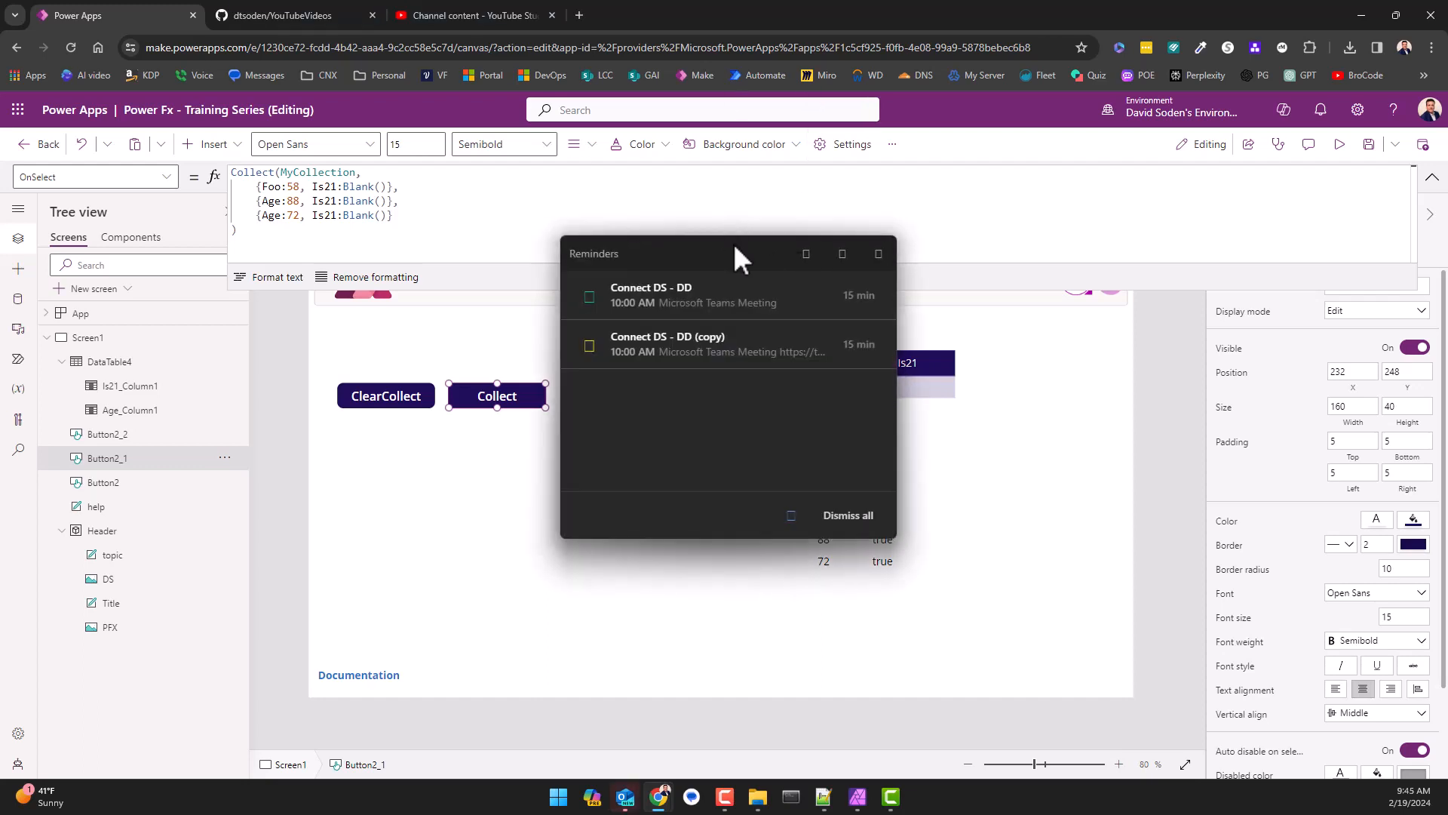
left_click(846, 514)
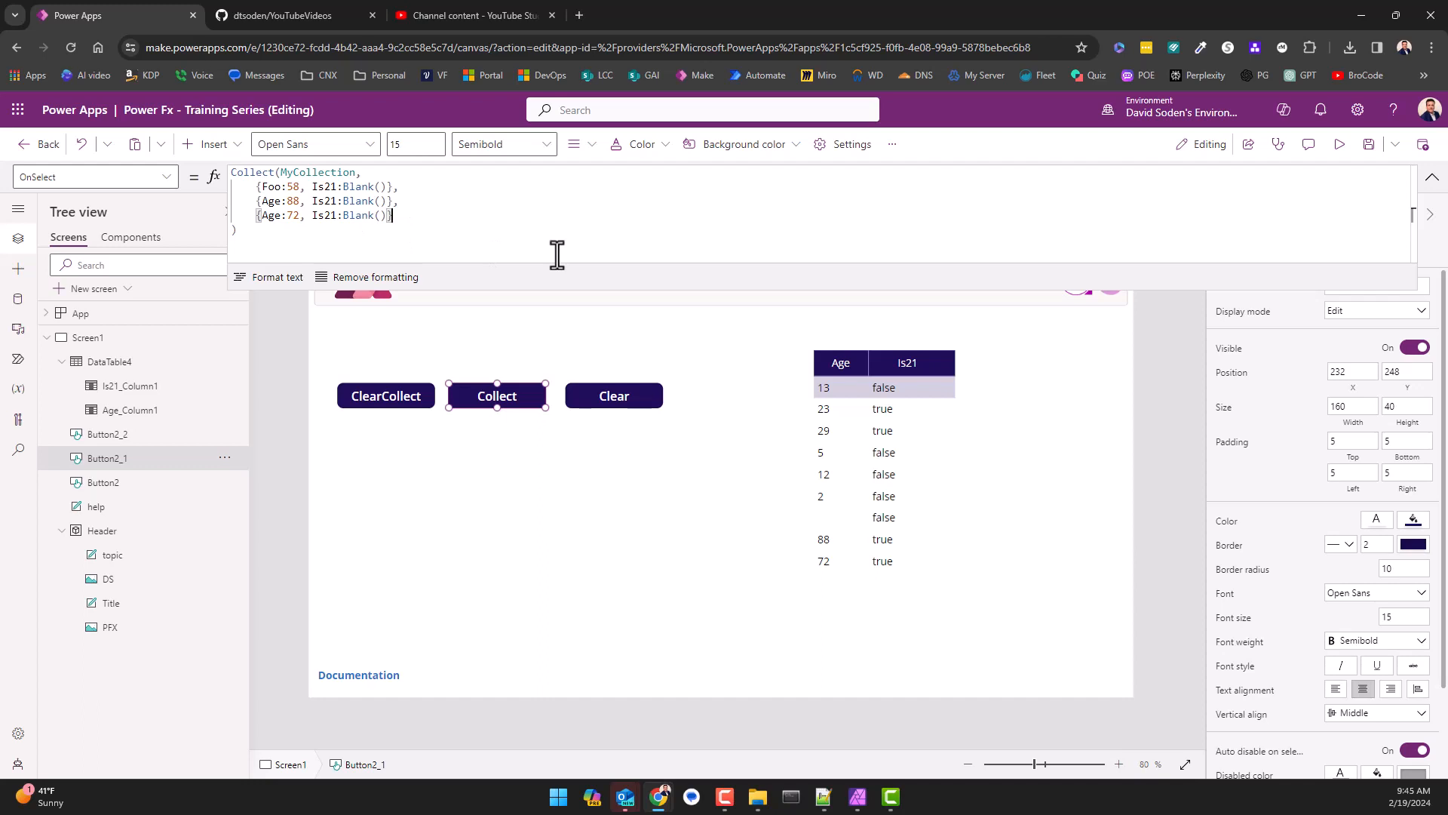
mouse_move(395, 222)
type("Age")
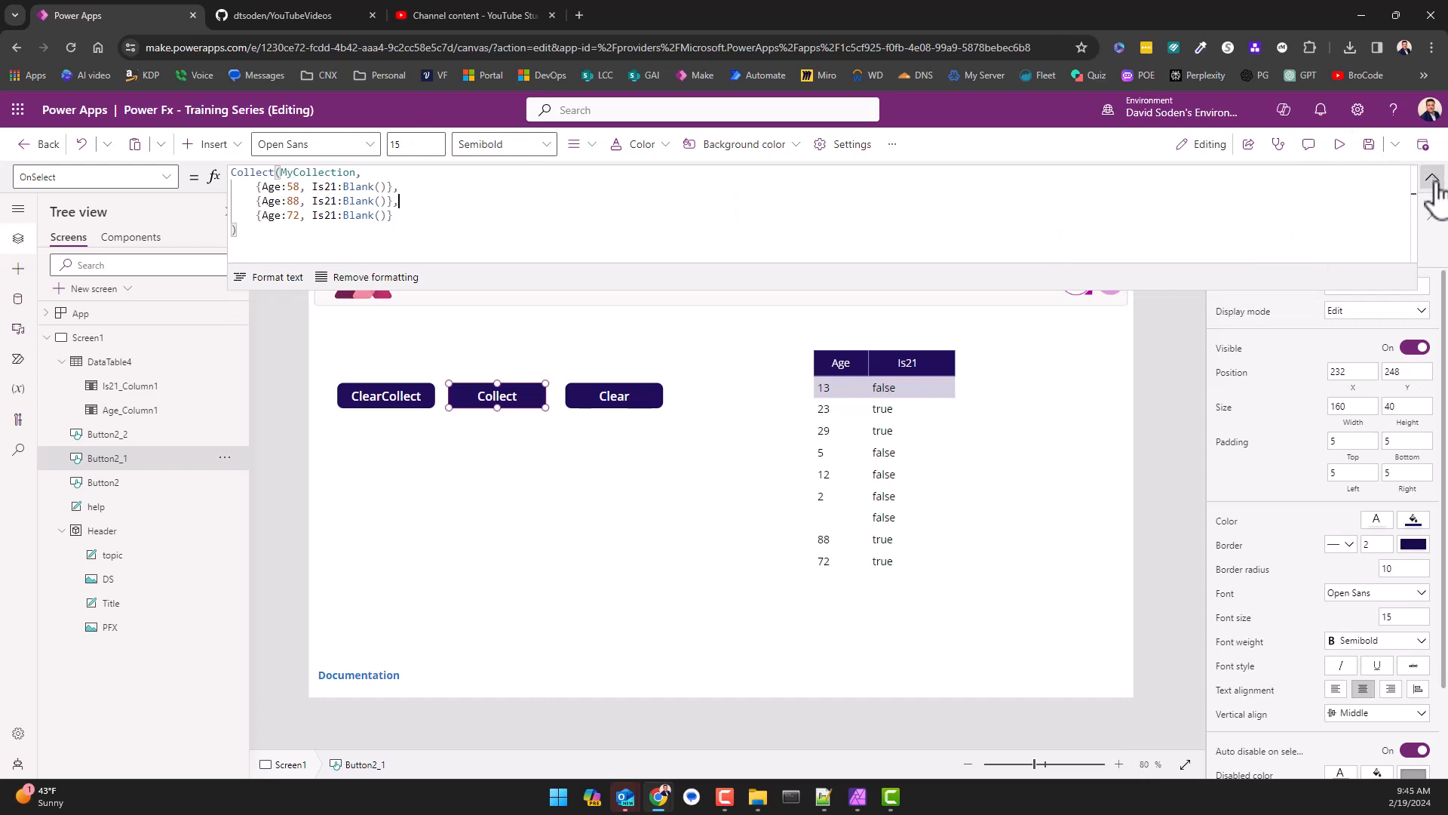
mouse_move(654, 420)
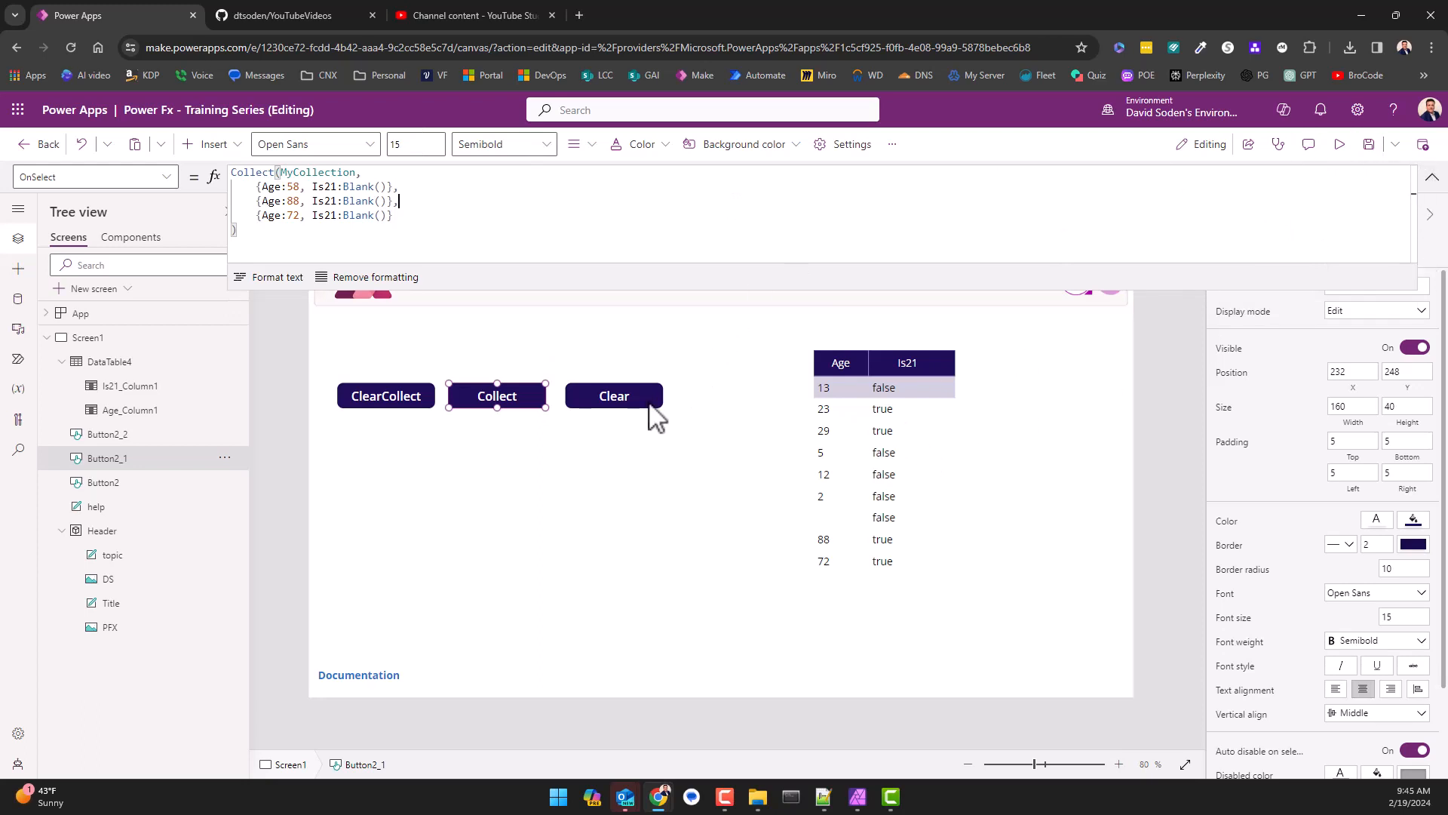
Show the Clear button's formula, Clear(MyCollection), with the Clear function highlighted.
left_click(613, 395)
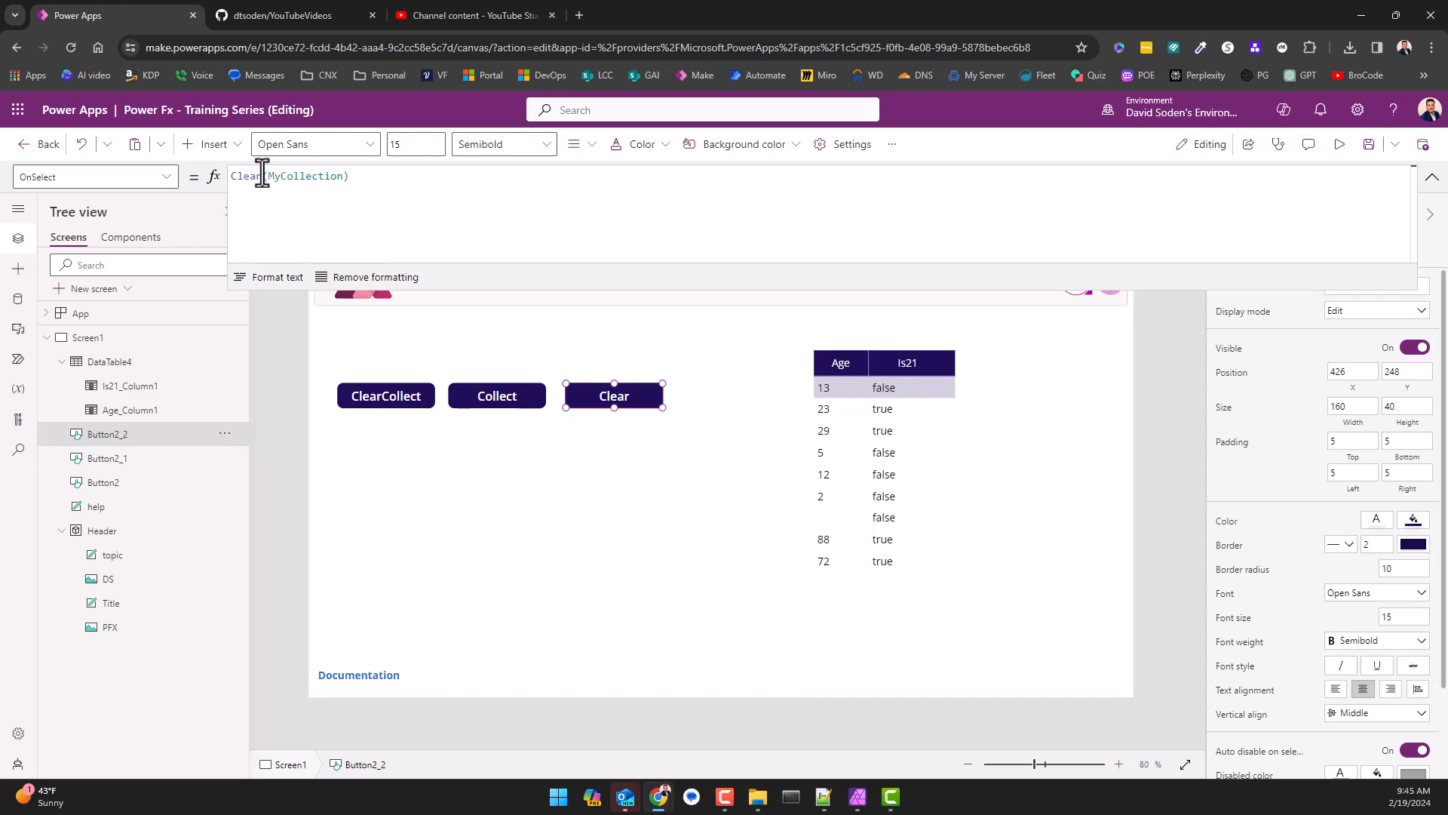
double_click(246, 176)
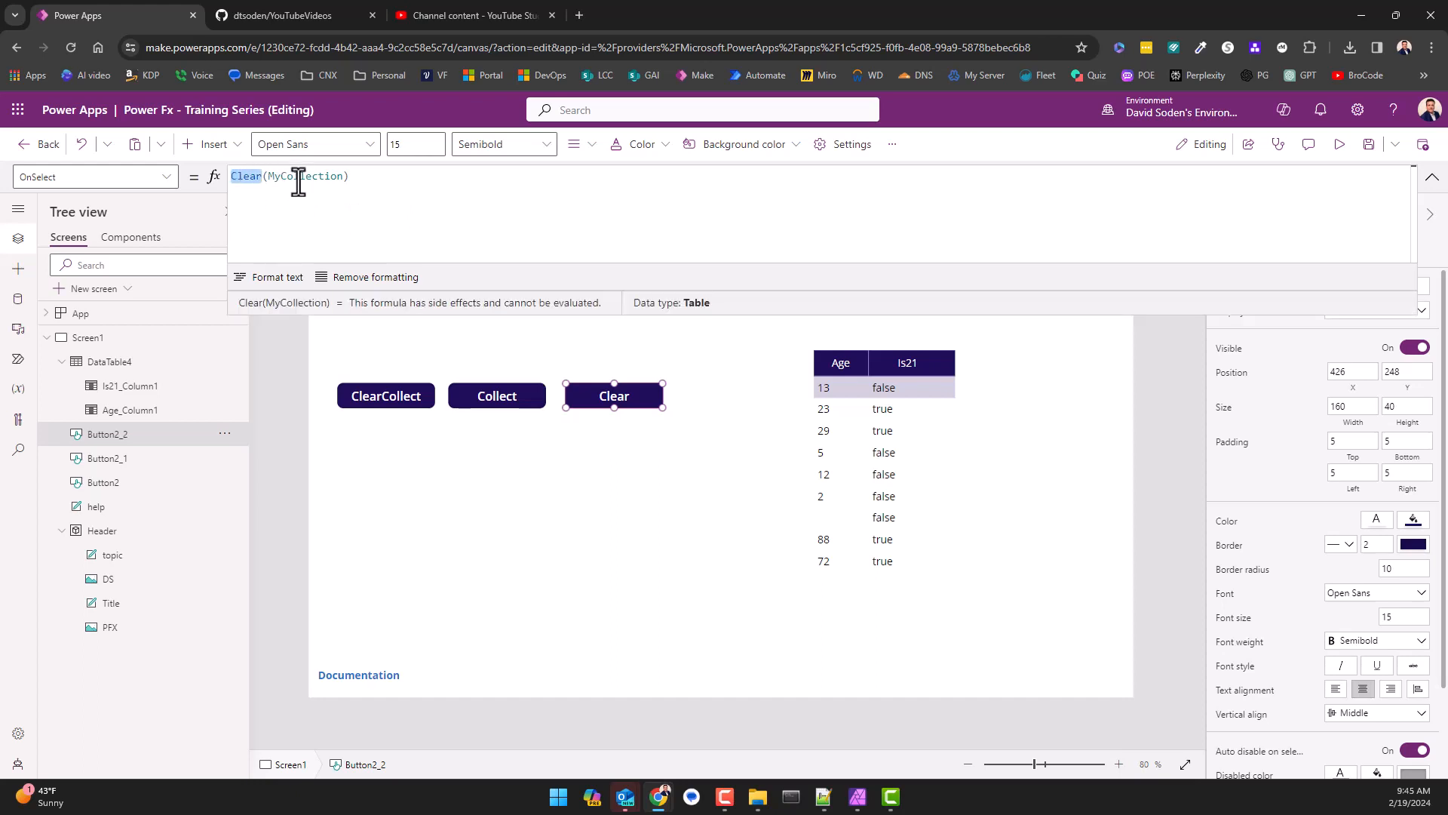